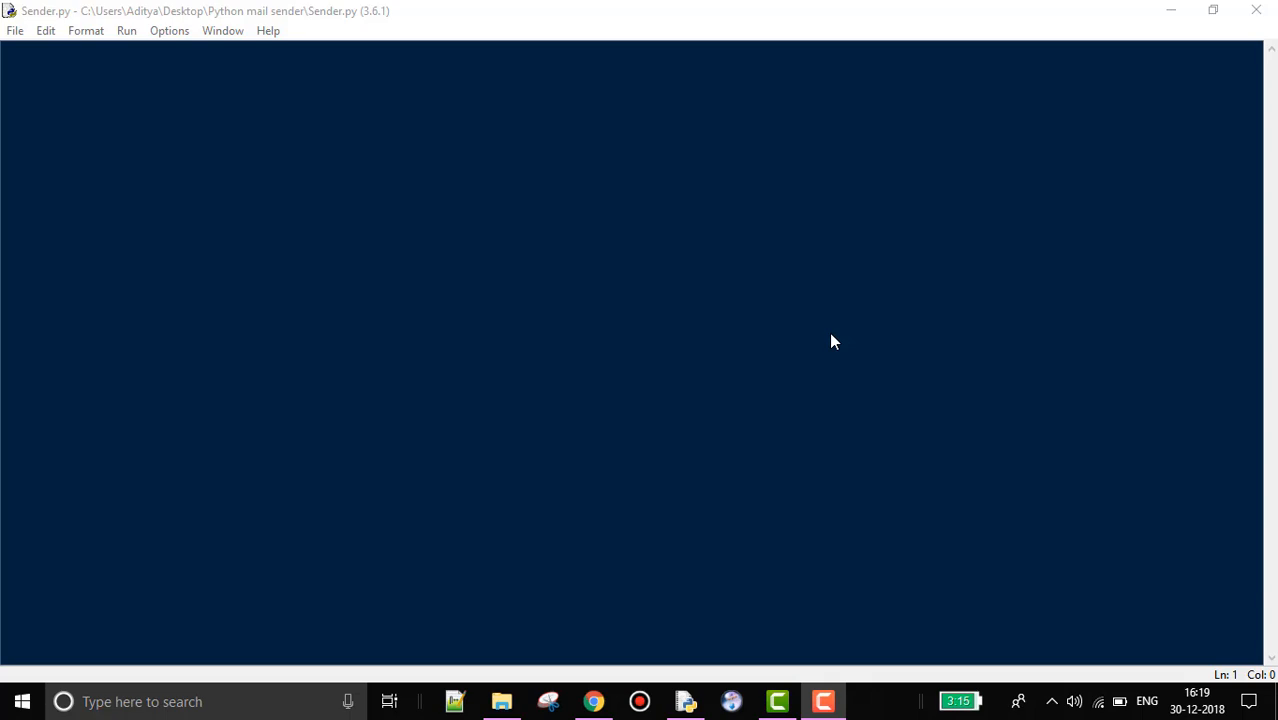
# Switch to Chrome and confirm Less secure app access is On in Google Account security.
pyautogui.click(593, 701)
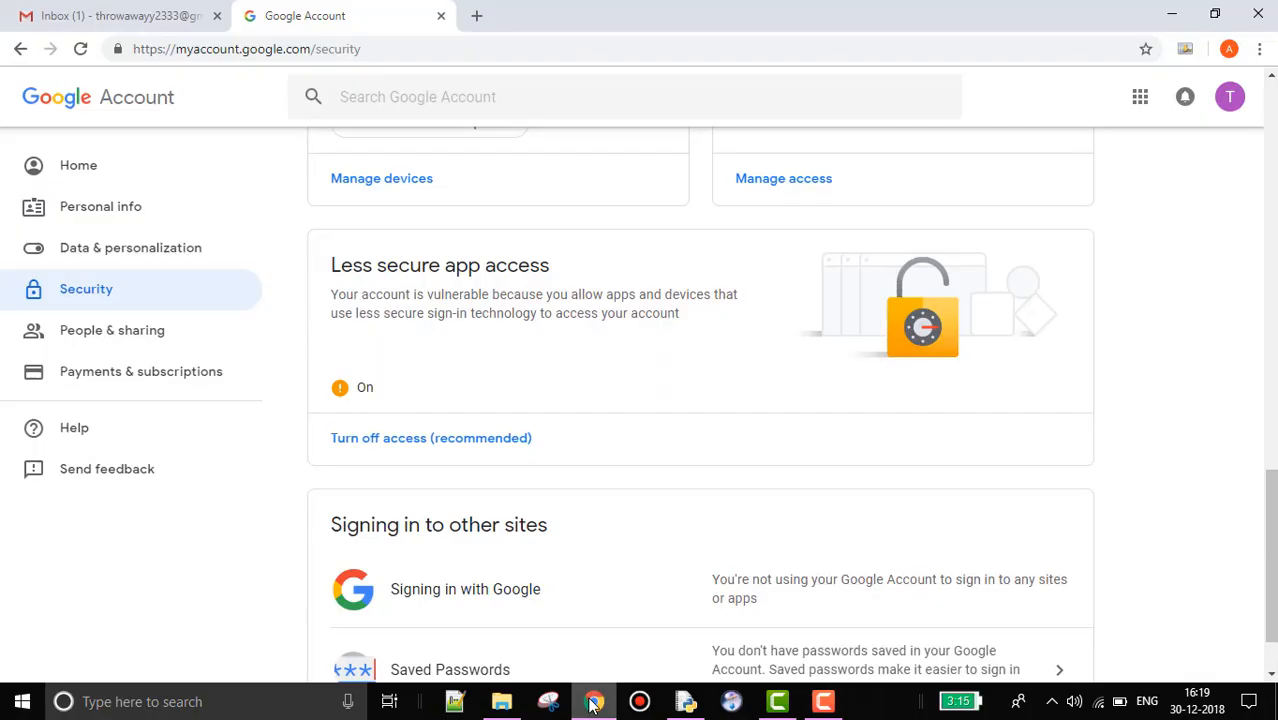
pyautogui.moveTo(517, 443)
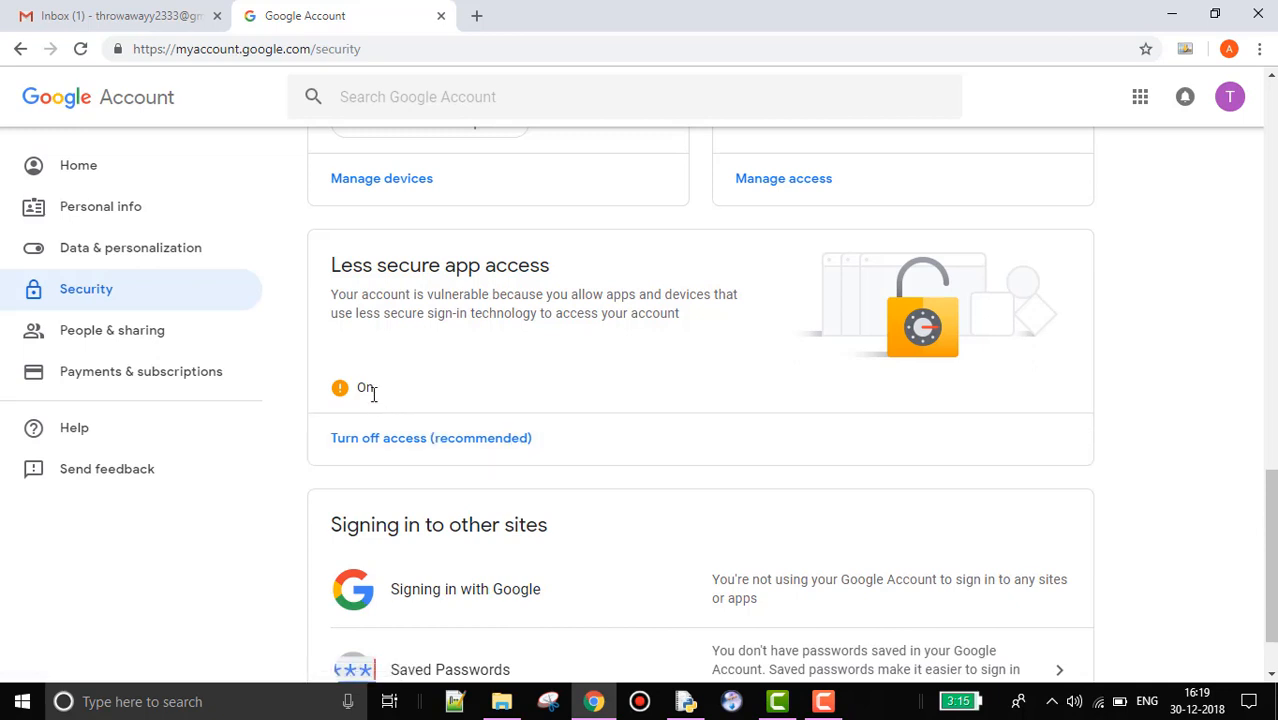
pyautogui.moveTo(385, 395)
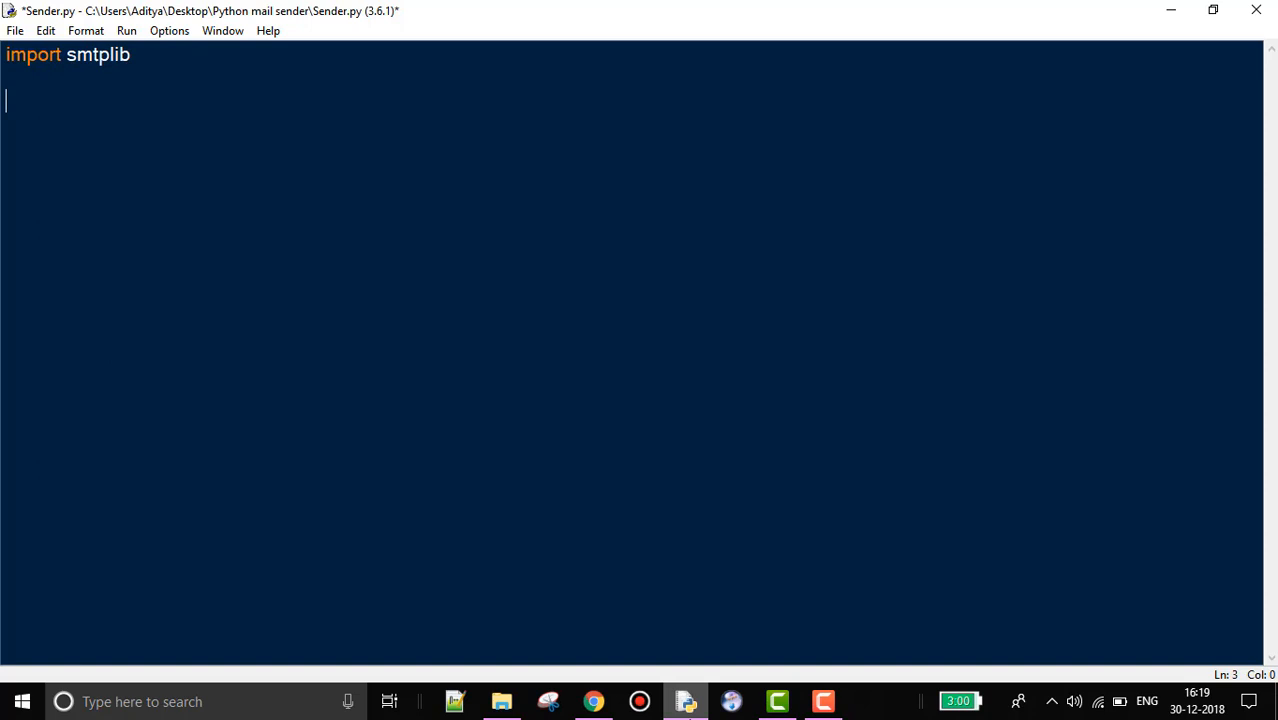
# Add server=smtplib.SMTP('smtp.gmail.com',587) to Sender.py.
pyautogui.write('serve')
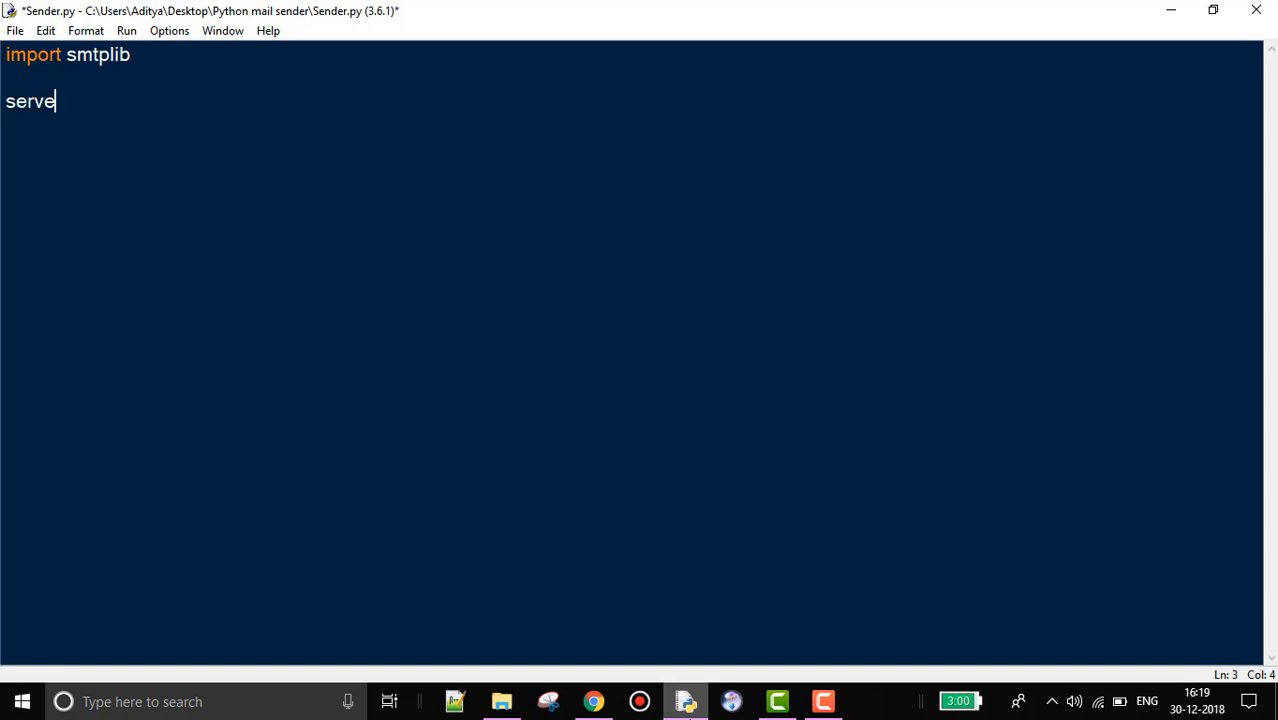
pyautogui.write('r=smtpl')
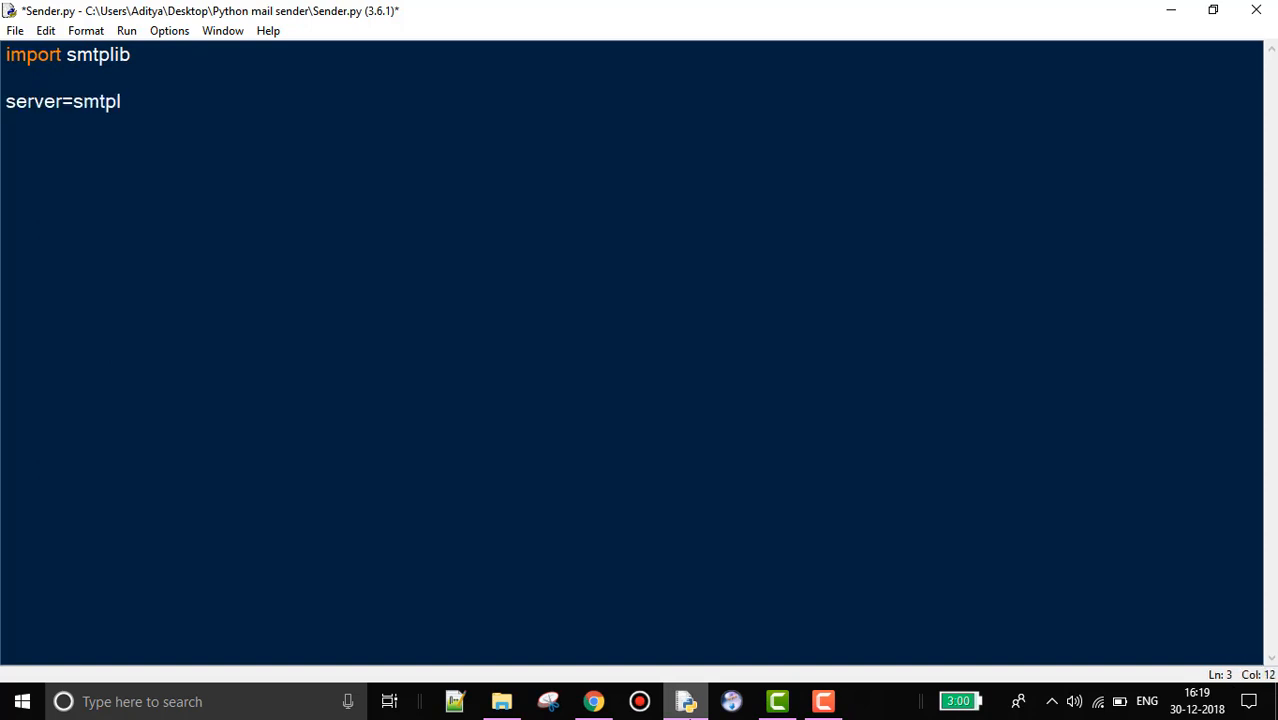
pyautogui.write('b')
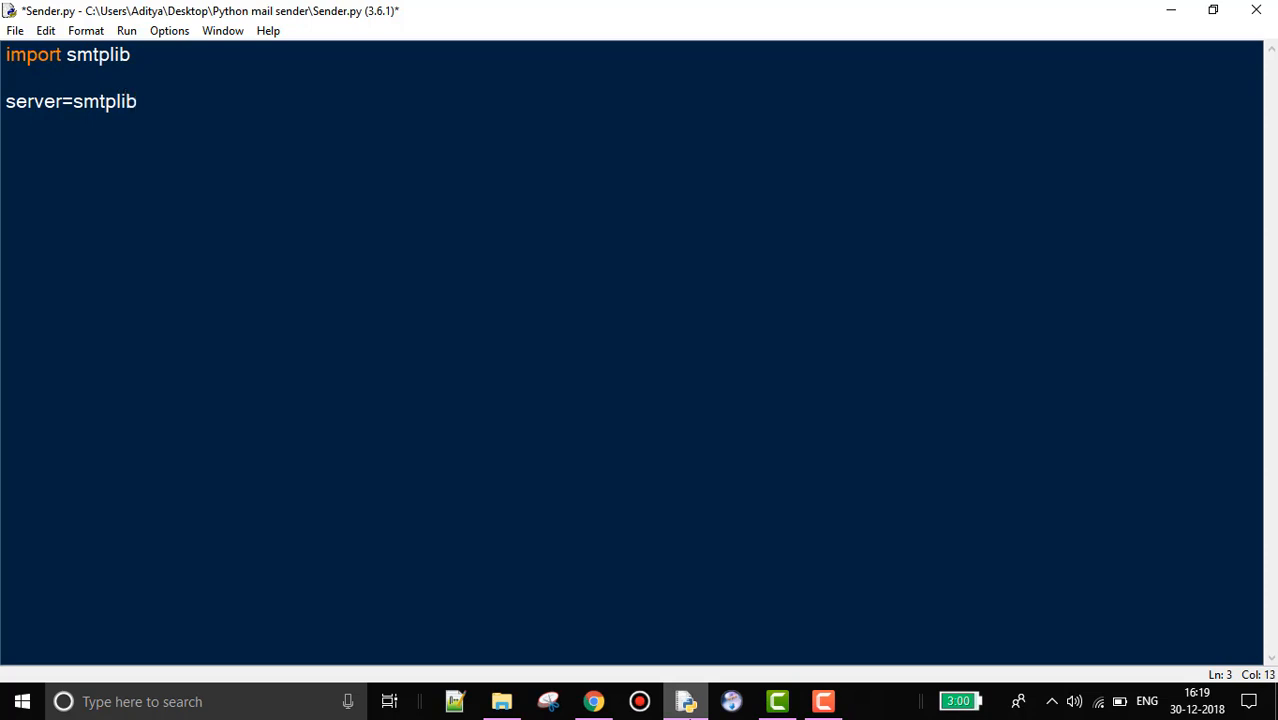
pyautogui.write('.SMTP(')
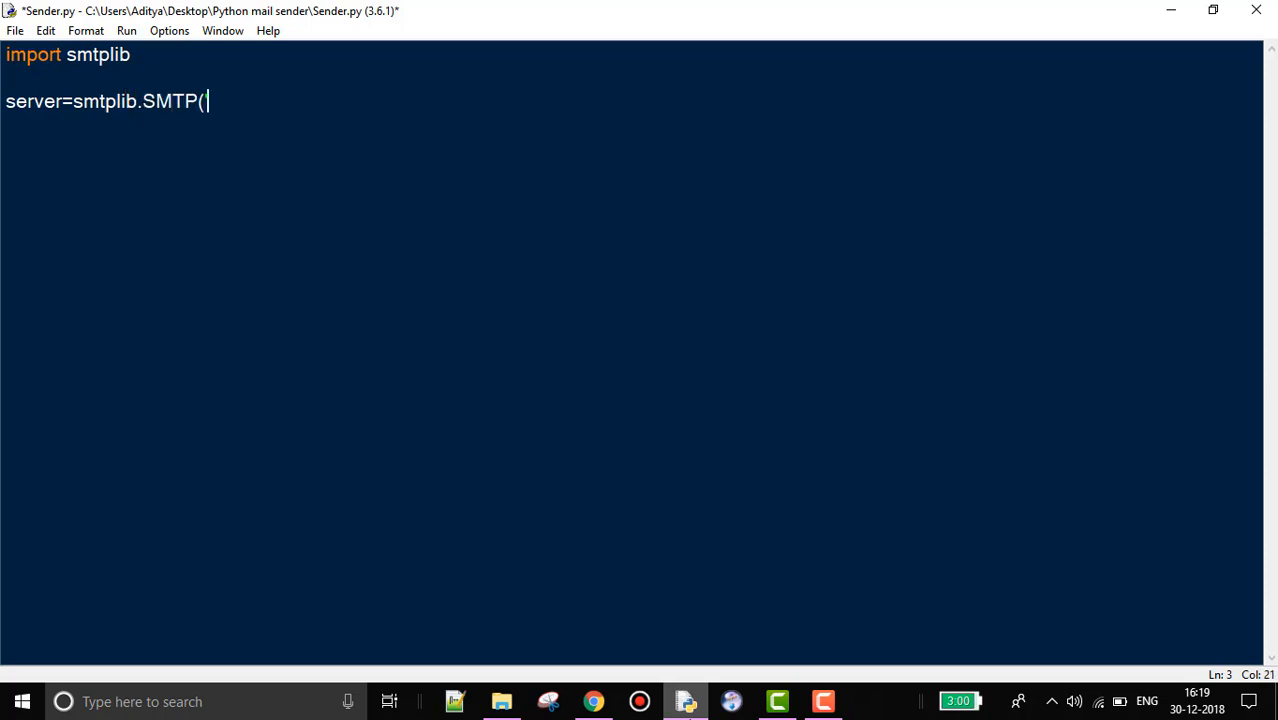
pyautogui.write("'smt")
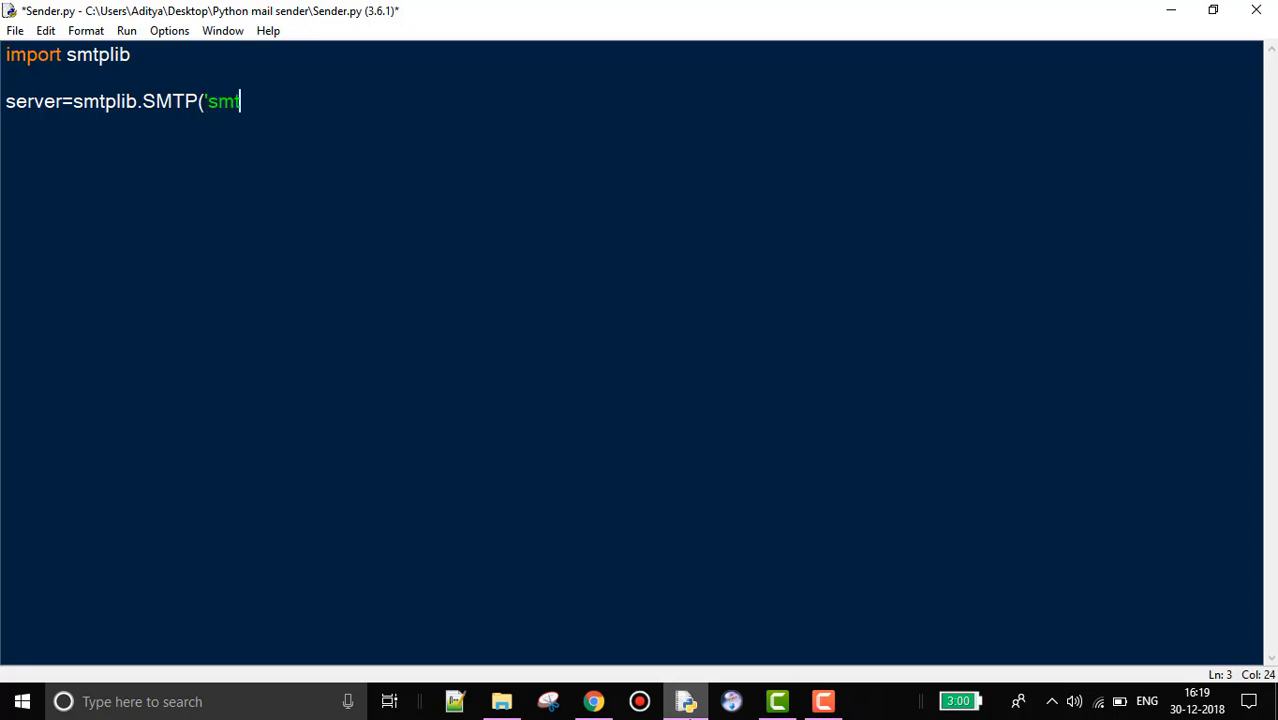
pyautogui.write('p.gmail.c')
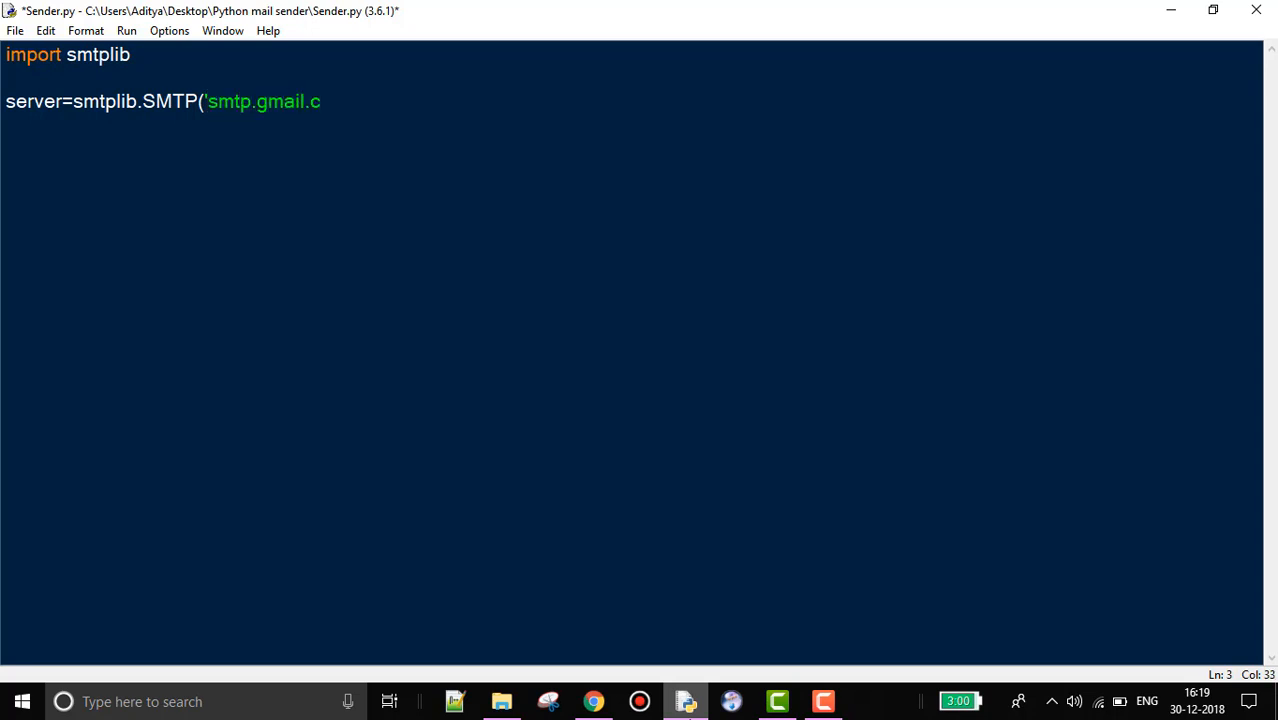
pyautogui.write("om',")
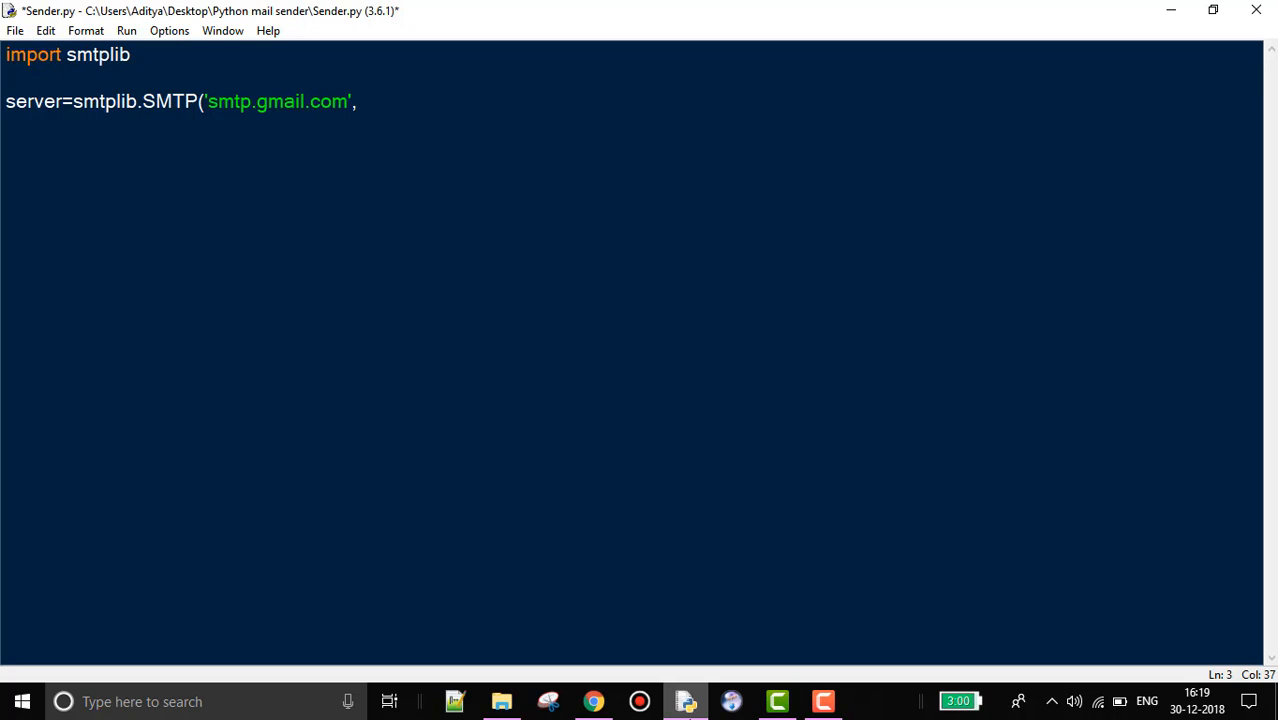
pyautogui.write('587)')
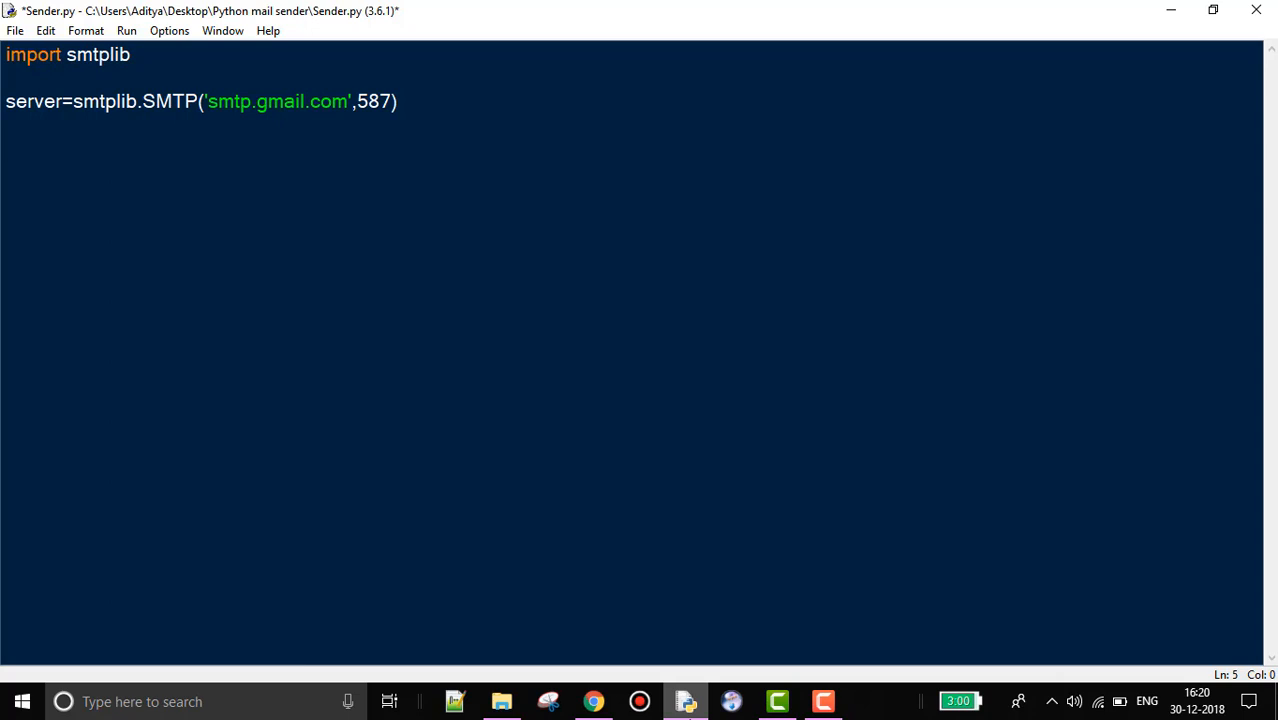
# Add server.starttls() and EMAIL=config.EMAIL lines.
pyautogui.write('server.star')
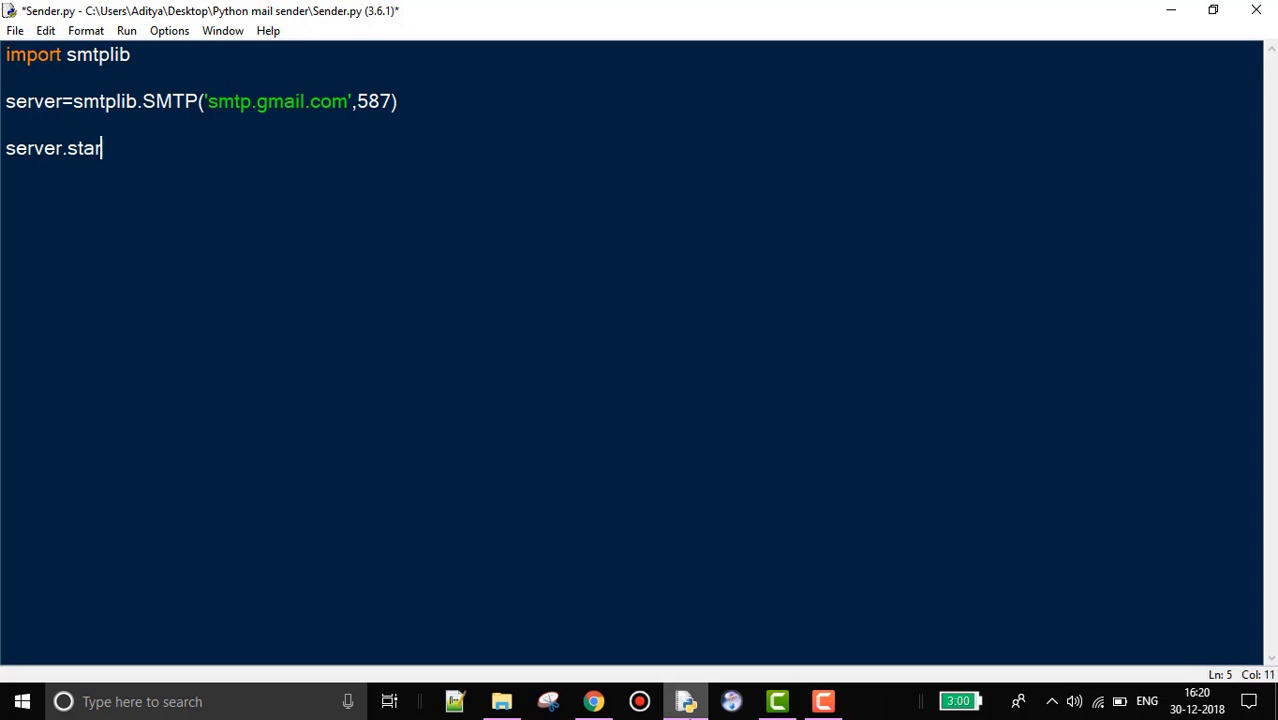
pyautogui.write('tls')
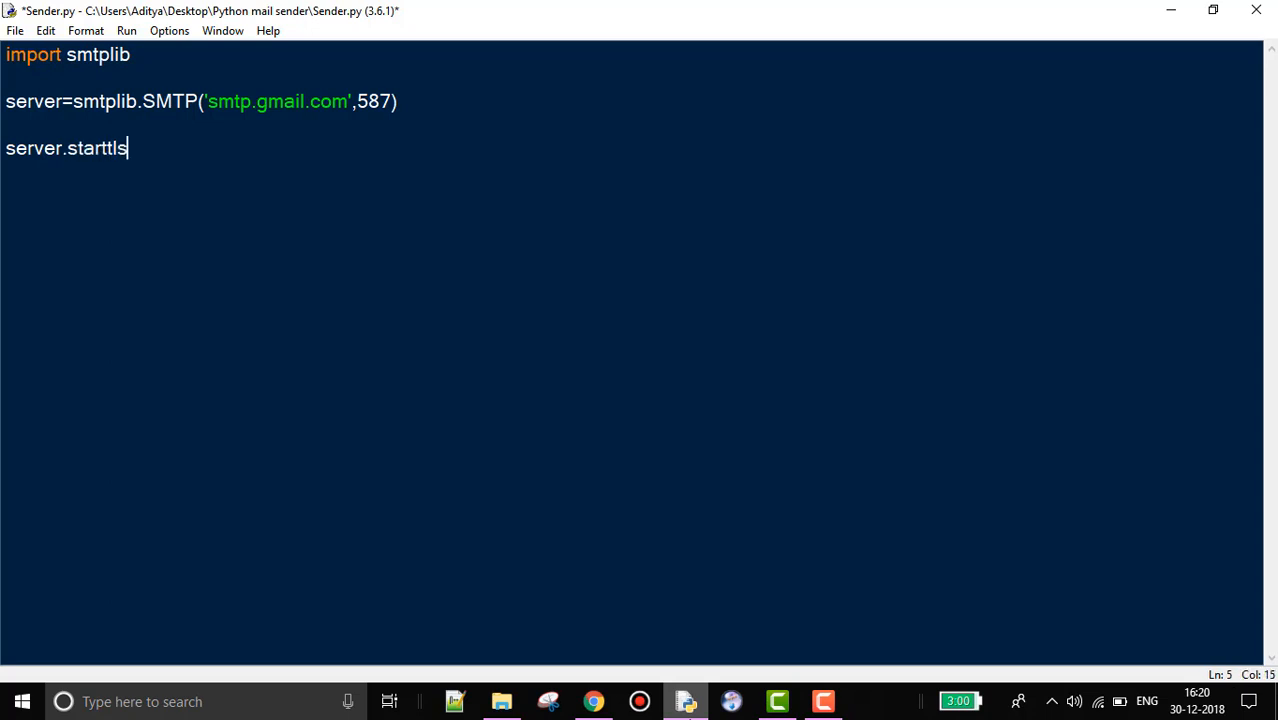
pyautogui.write('()')
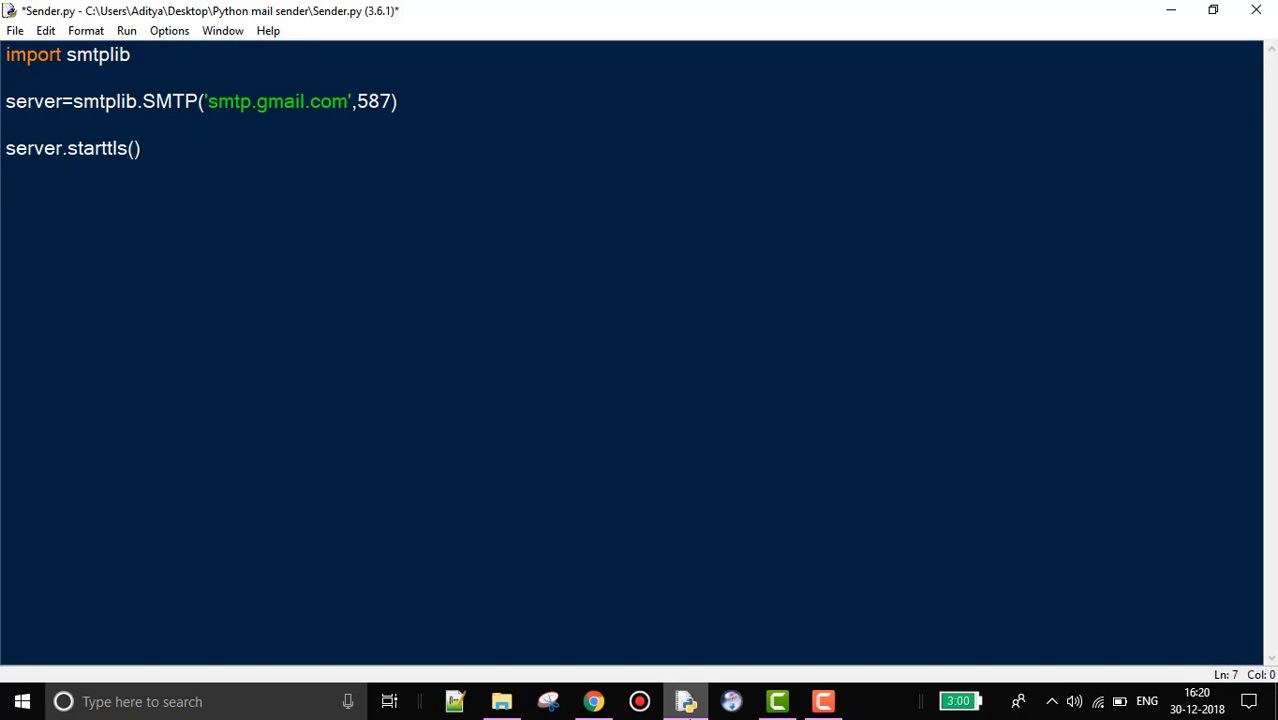
pyautogui.write('EMAIL=d')
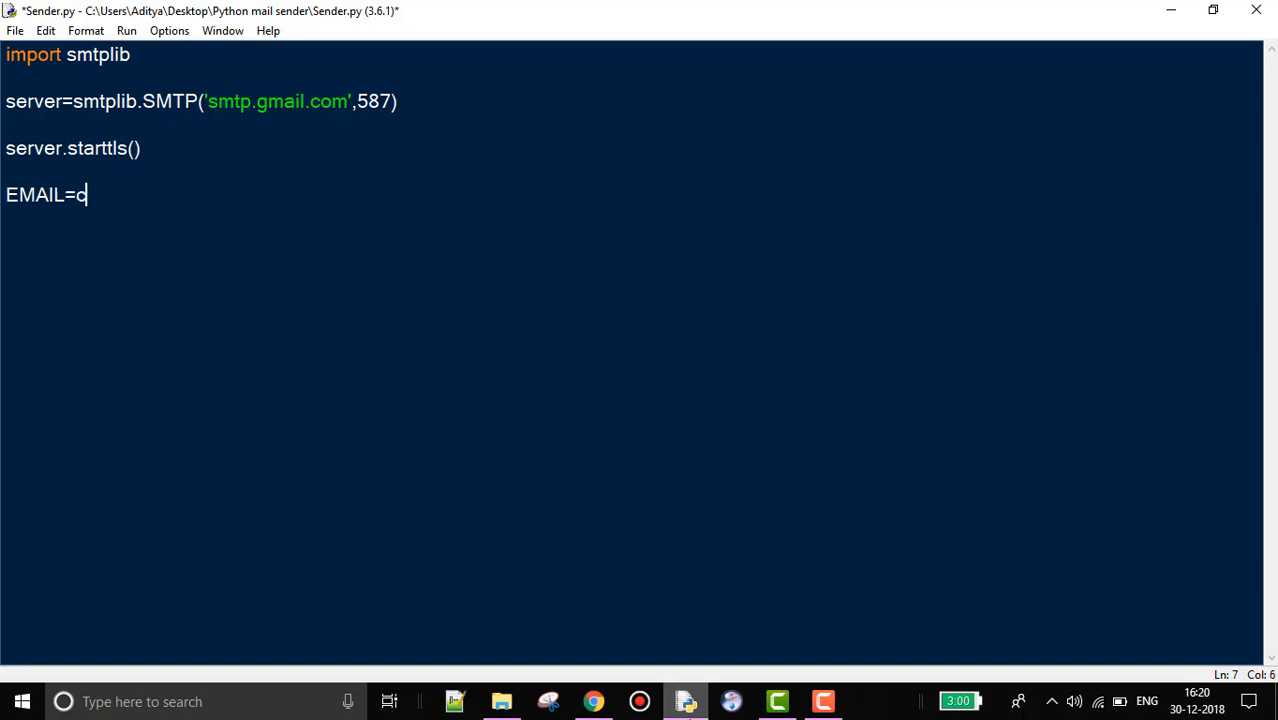
pyautogui.write('onfig.')
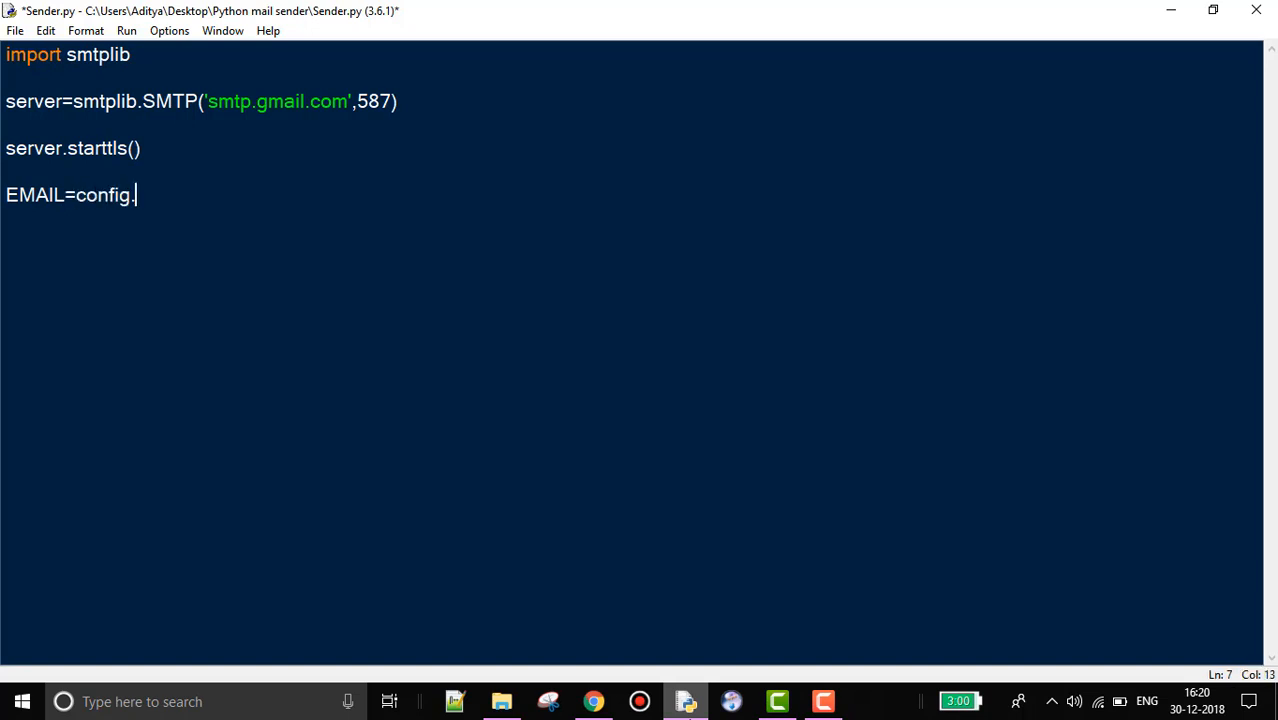
pyautogui.write('EMAIL')
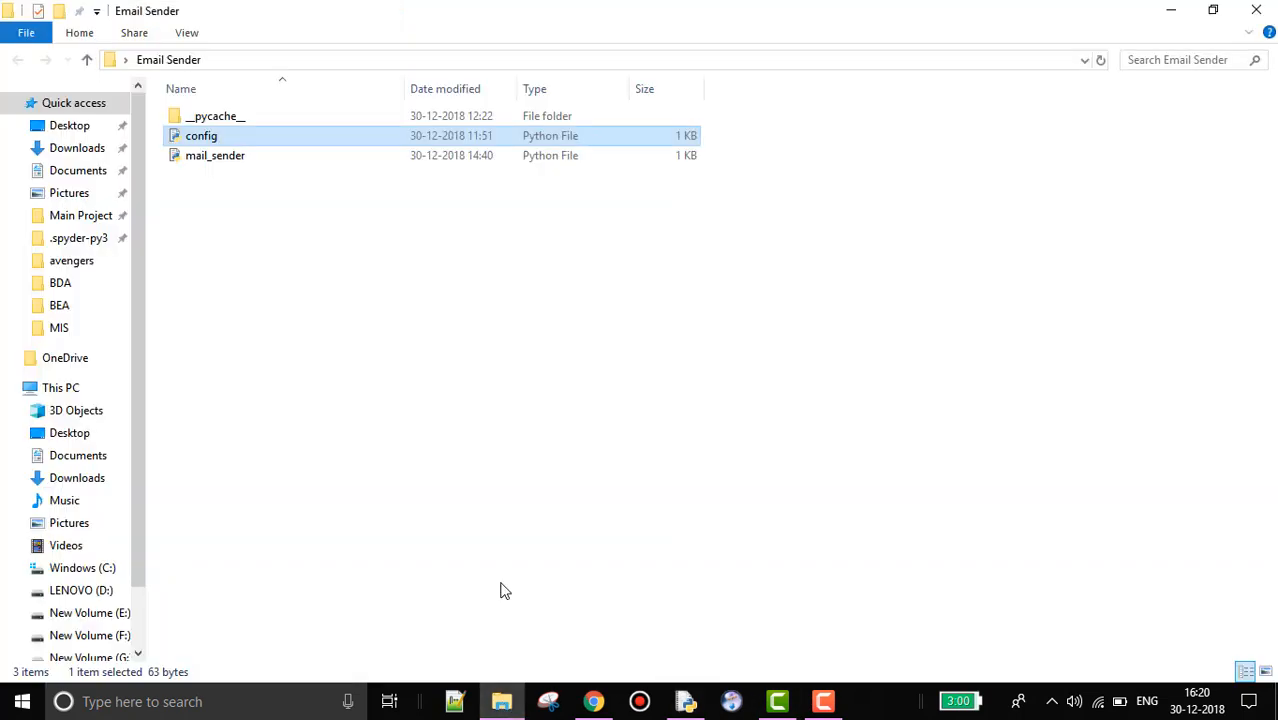
pyautogui.moveTo(236, 150)
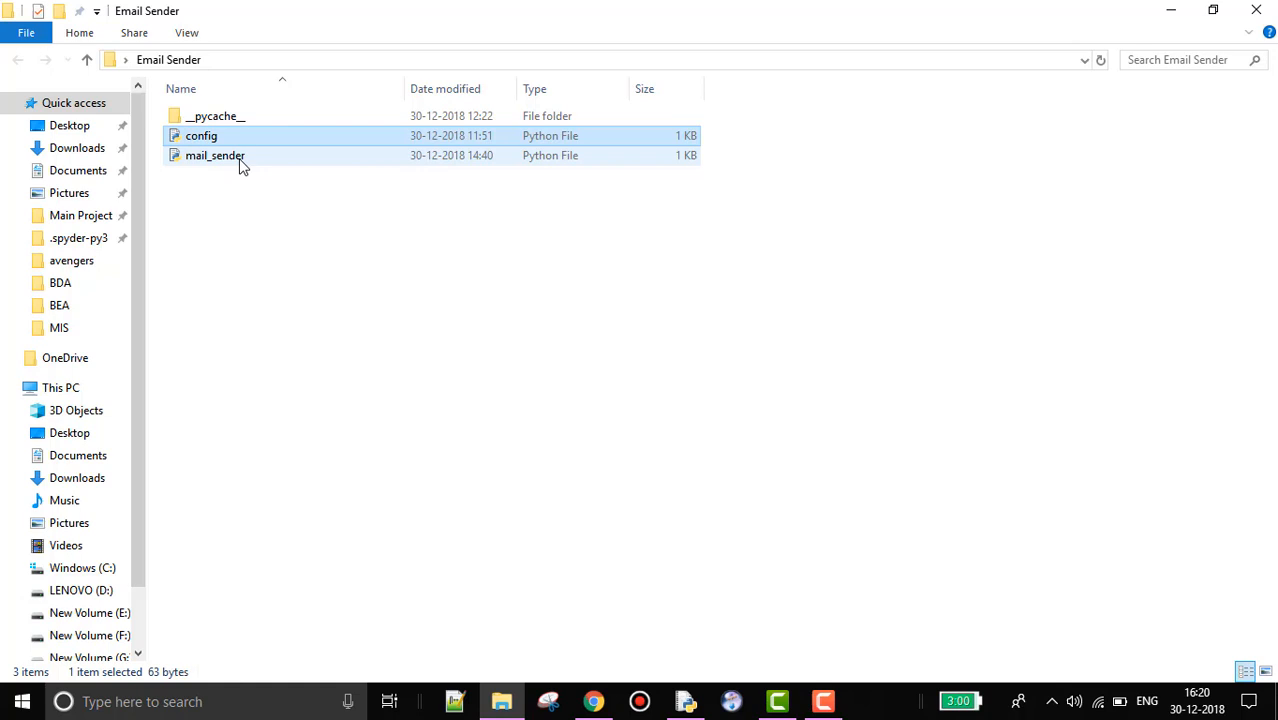
pyautogui.moveTo(240, 136)
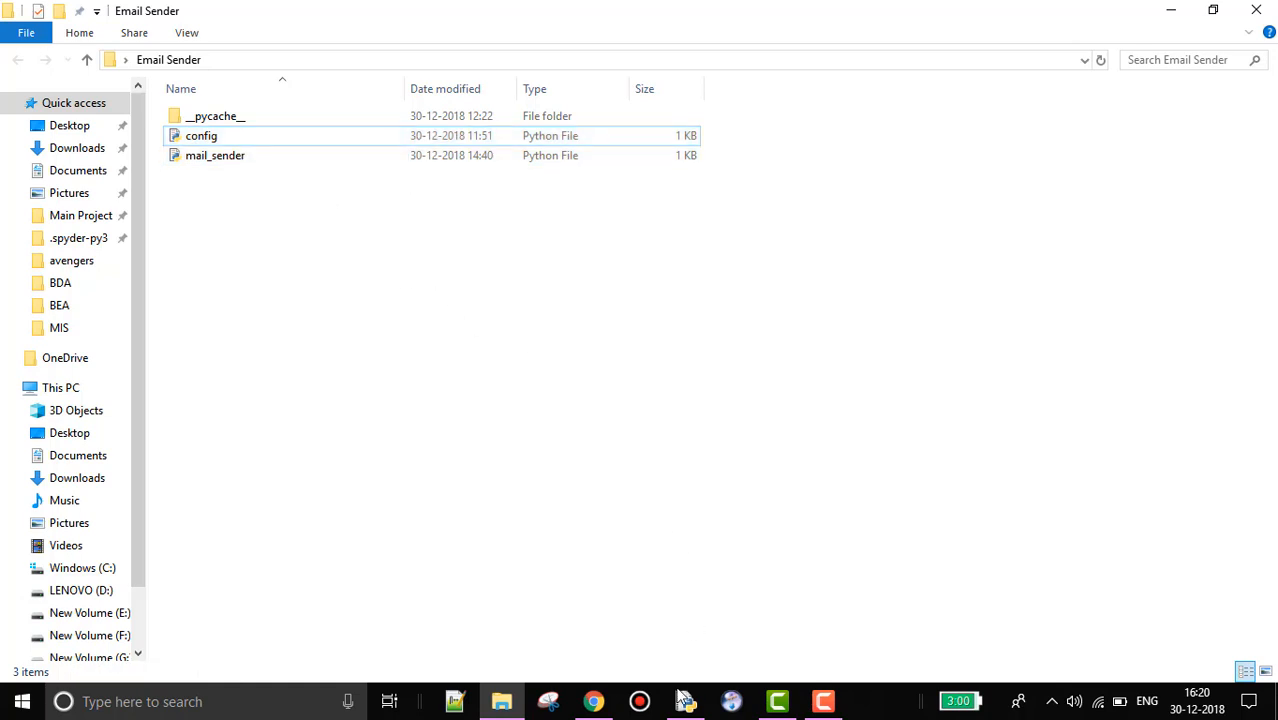
pyautogui.click(685, 701)
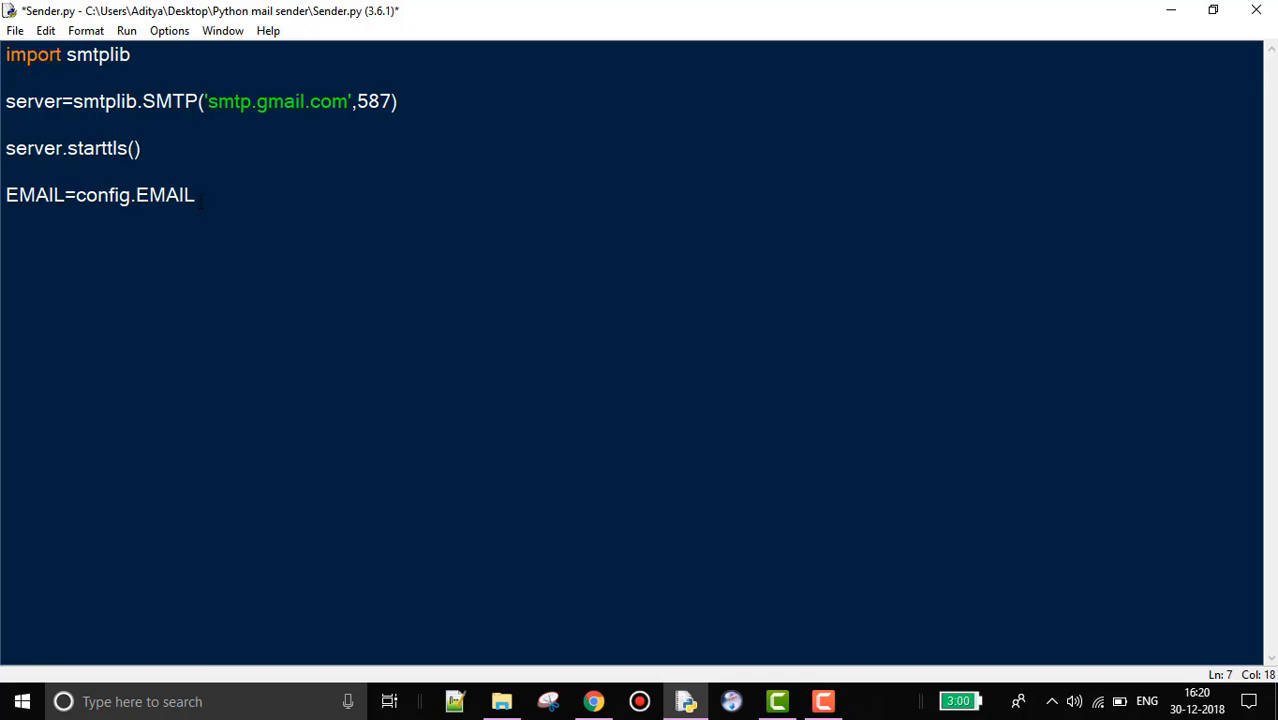
# Add PASSWORD=config.PASSWORD and server.login(EMAIL,PASSWORD) to Sender.py.
pyautogui.write('PASSW')
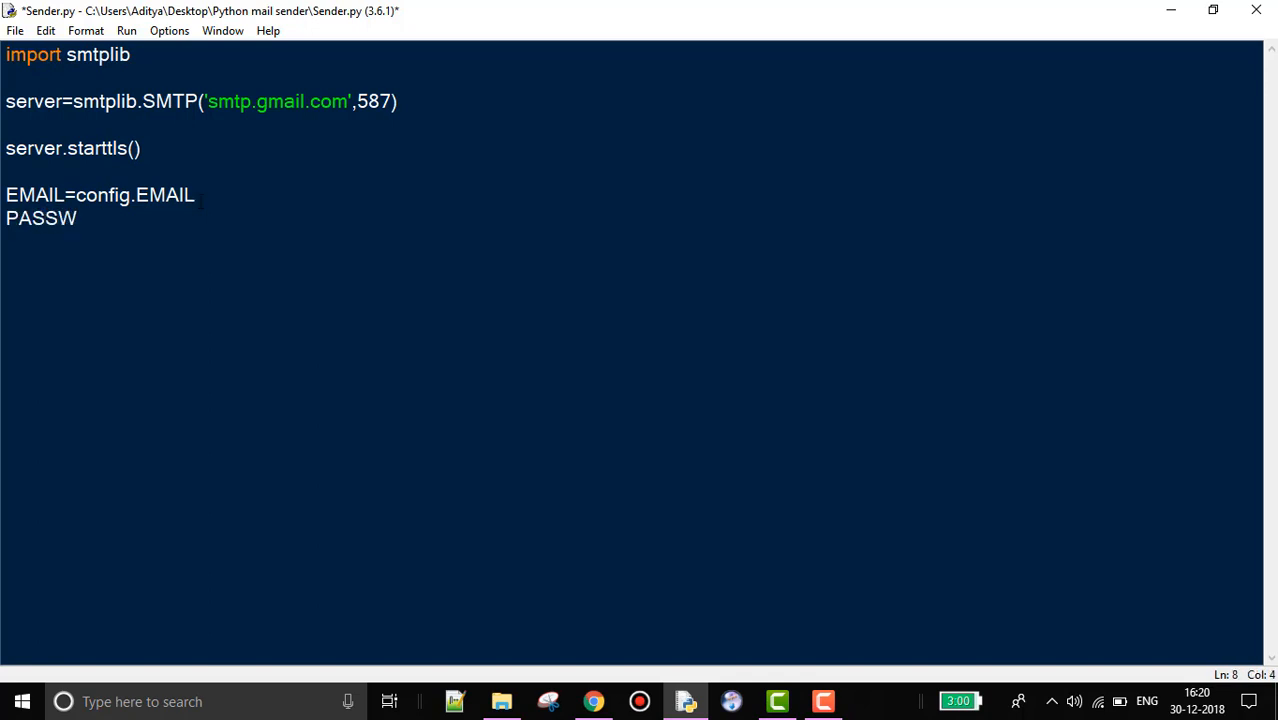
pyautogui.write('ORD=')
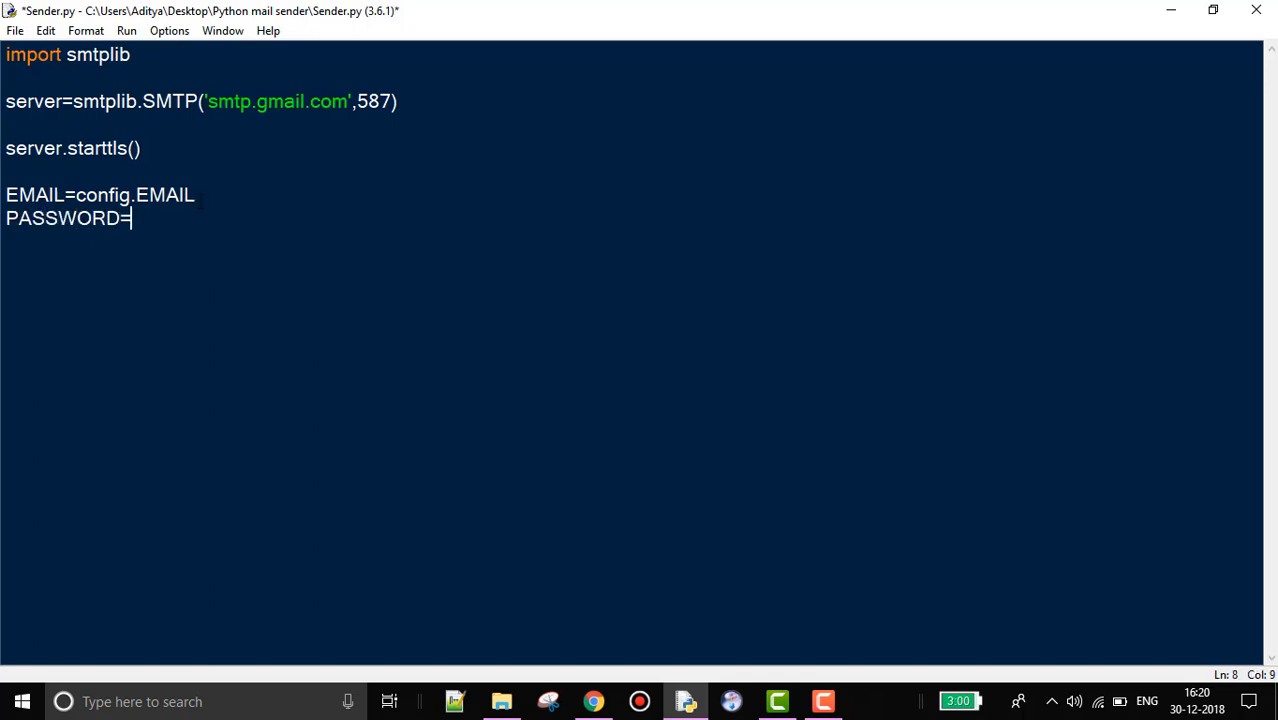
pyautogui.write('config.')
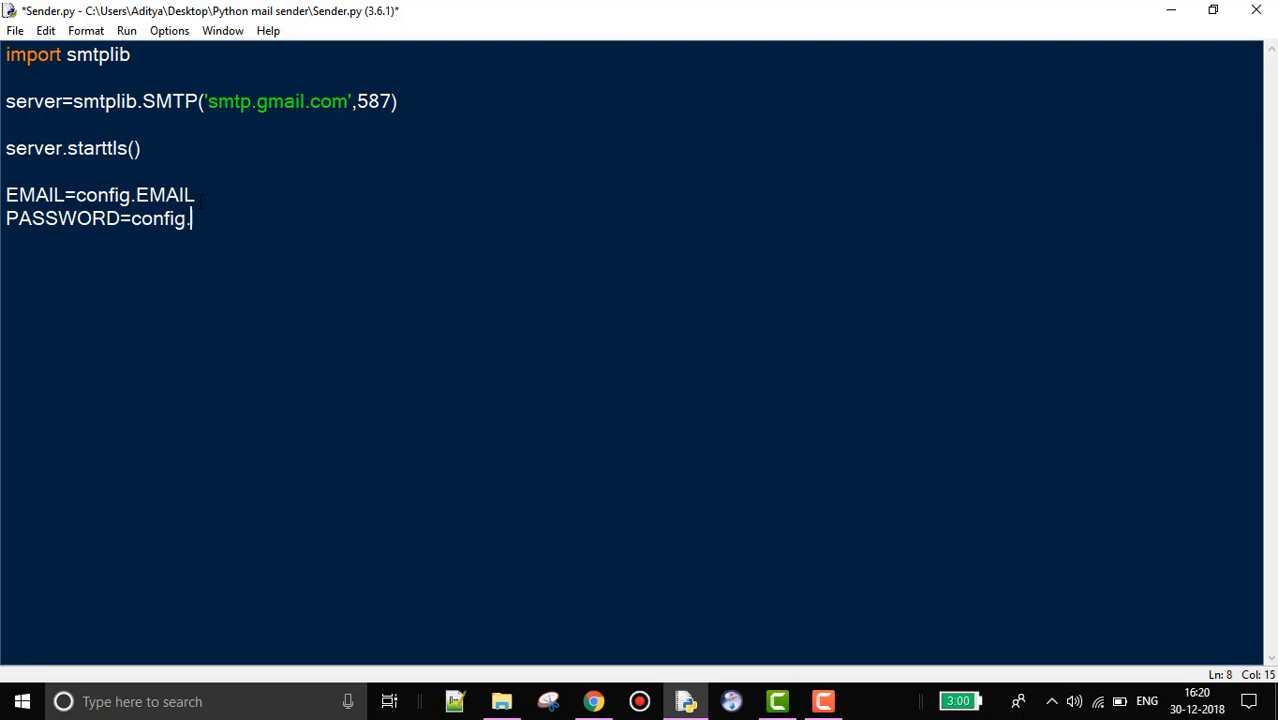
pyautogui.write('PASSWORD')
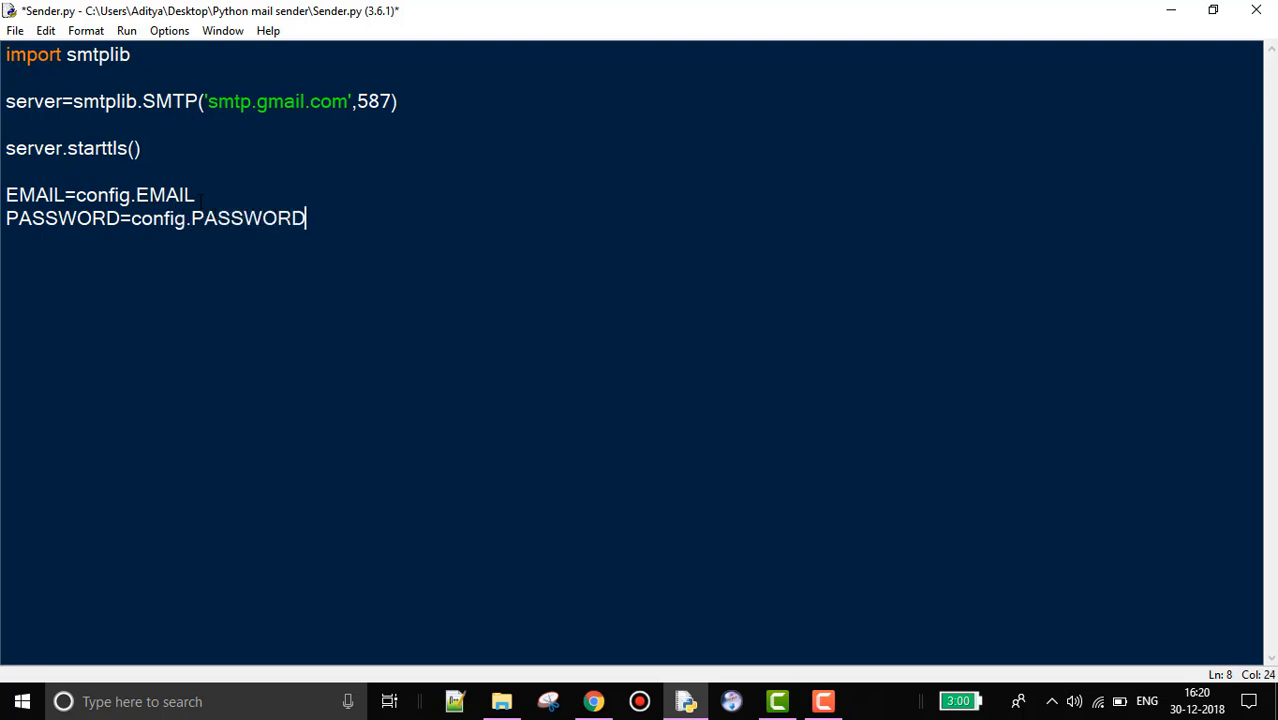
pyautogui.write('server')
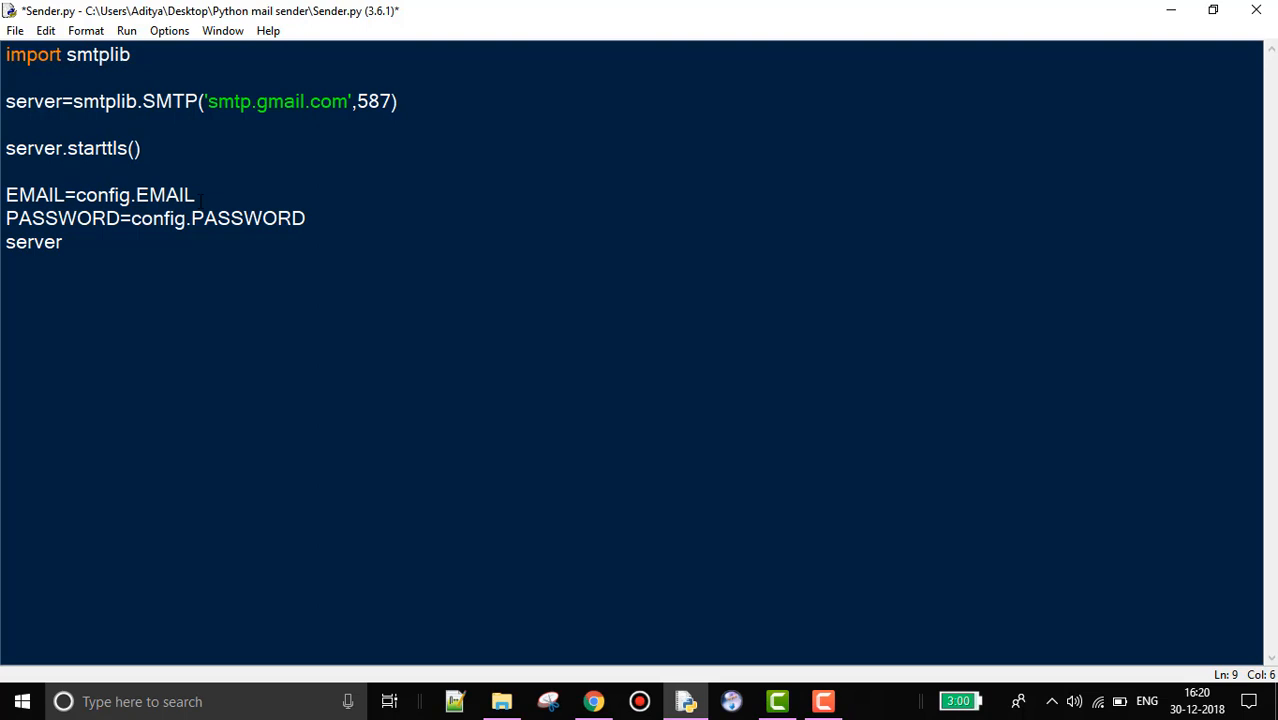
pyautogui.write('.login')
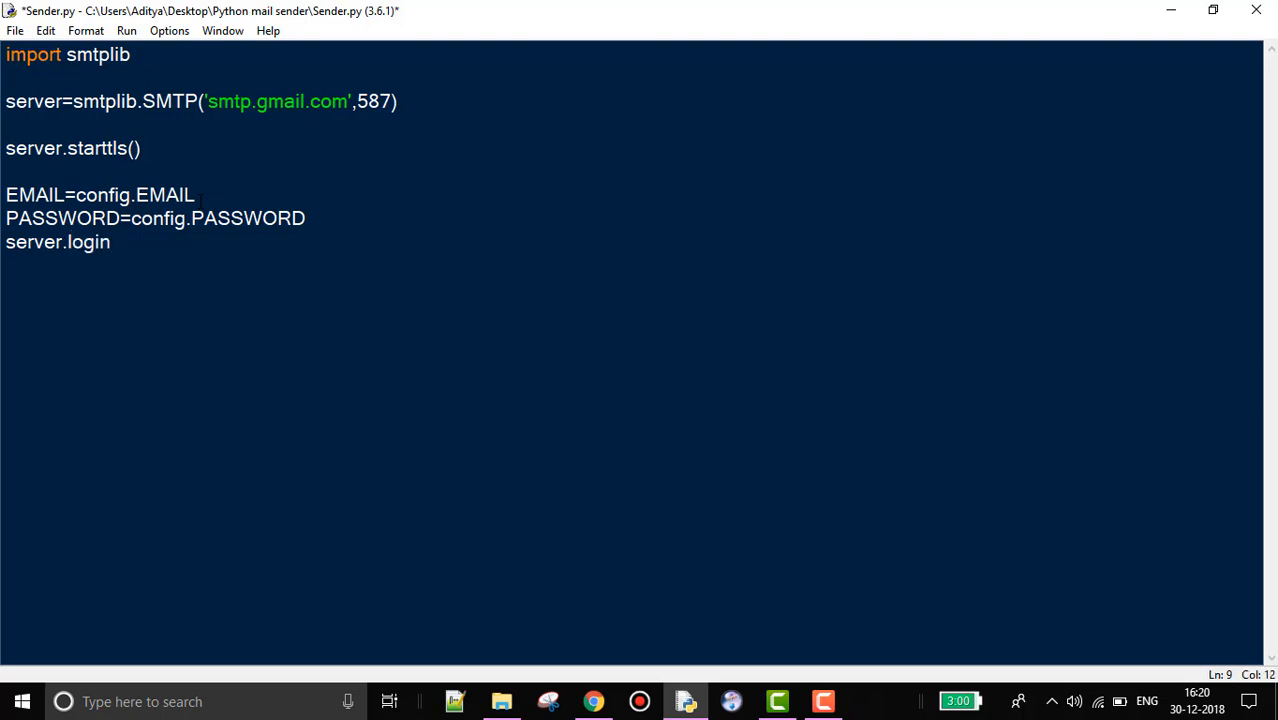
pyautogui.write('(EMAI')
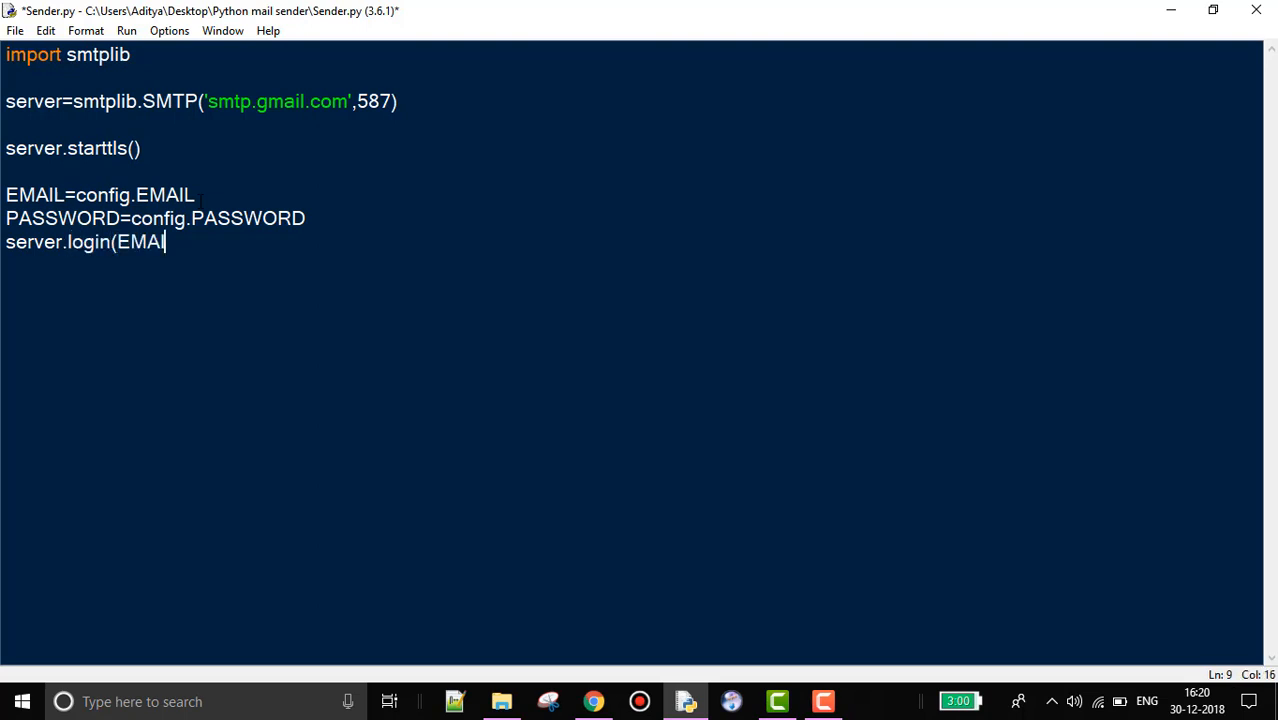
pyautogui.write('L,PASSWORD')
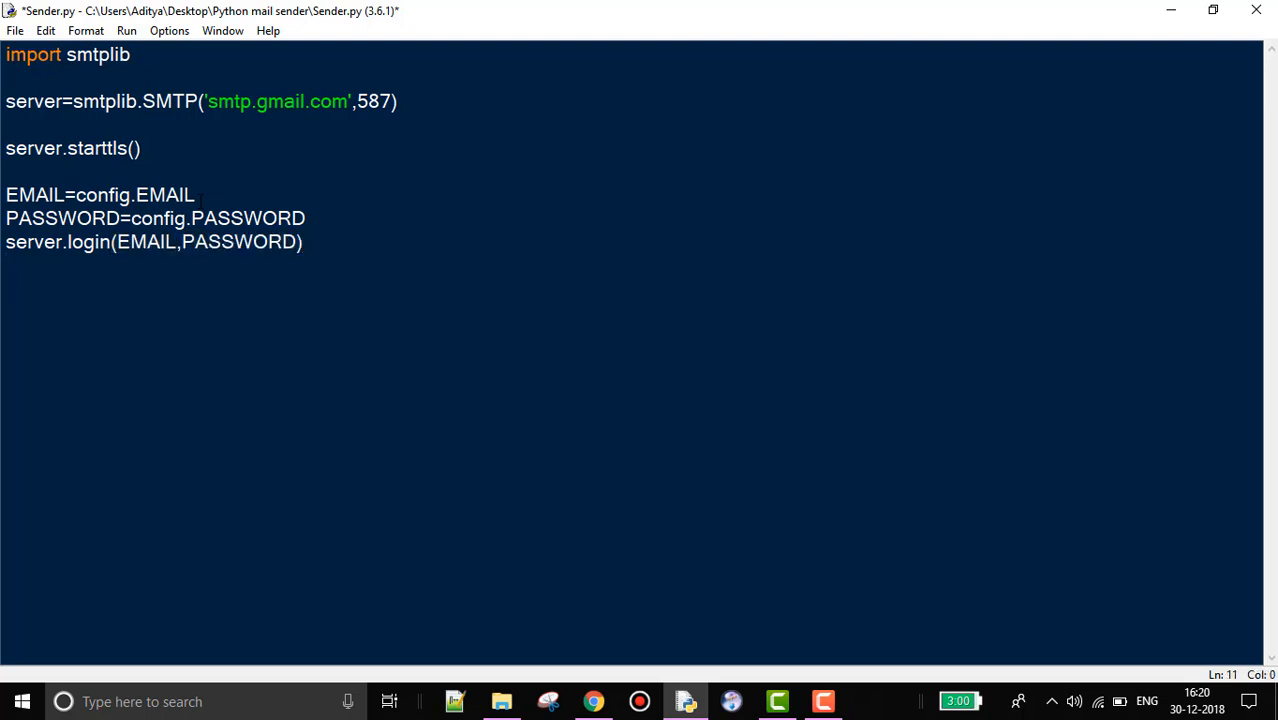
# Create message=MIMEText("Sent from py") in Sender.py.
pyautogui.write('mesaa')
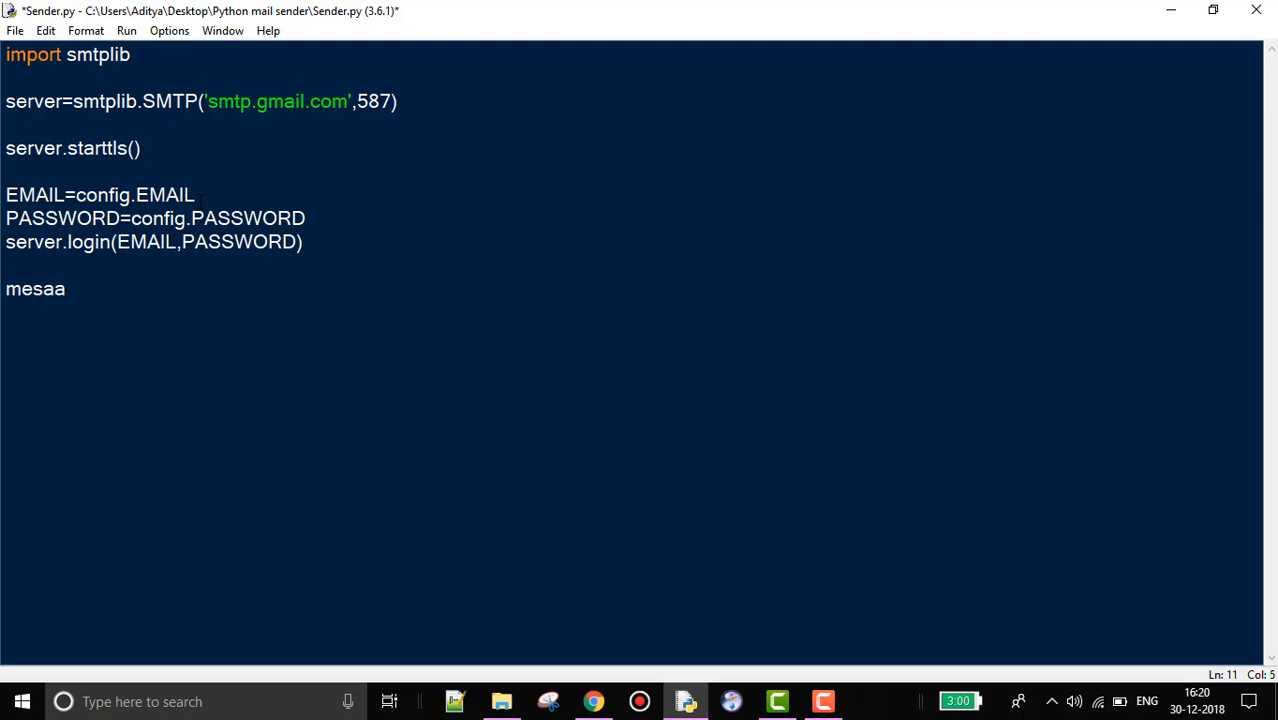
pyautogui.write('ge=')
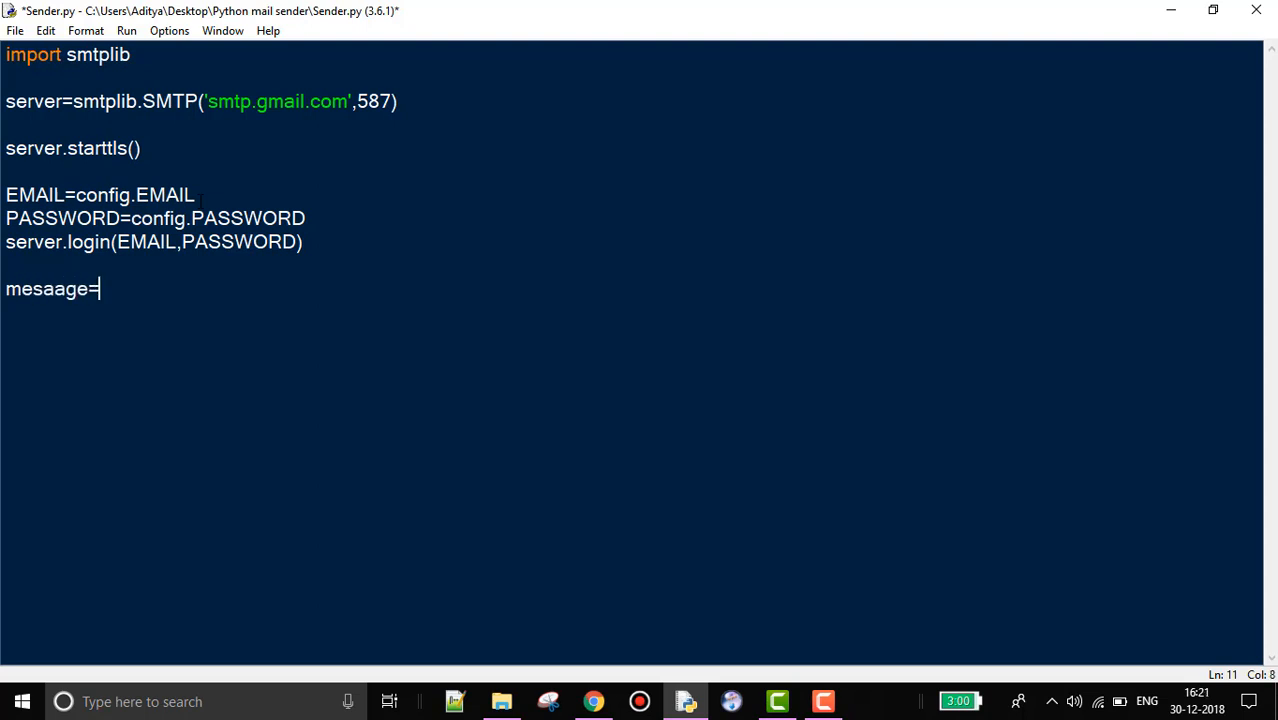
pyautogui.write('MIME')
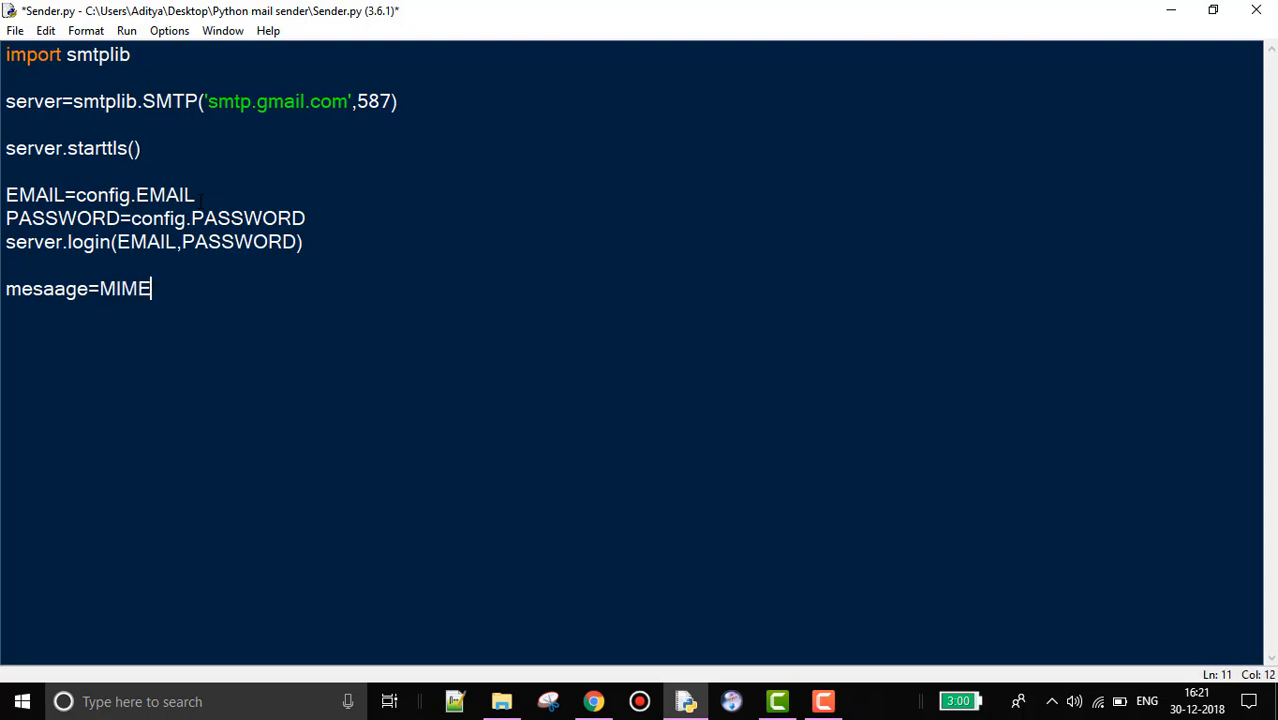
pyautogui.write('Tex')
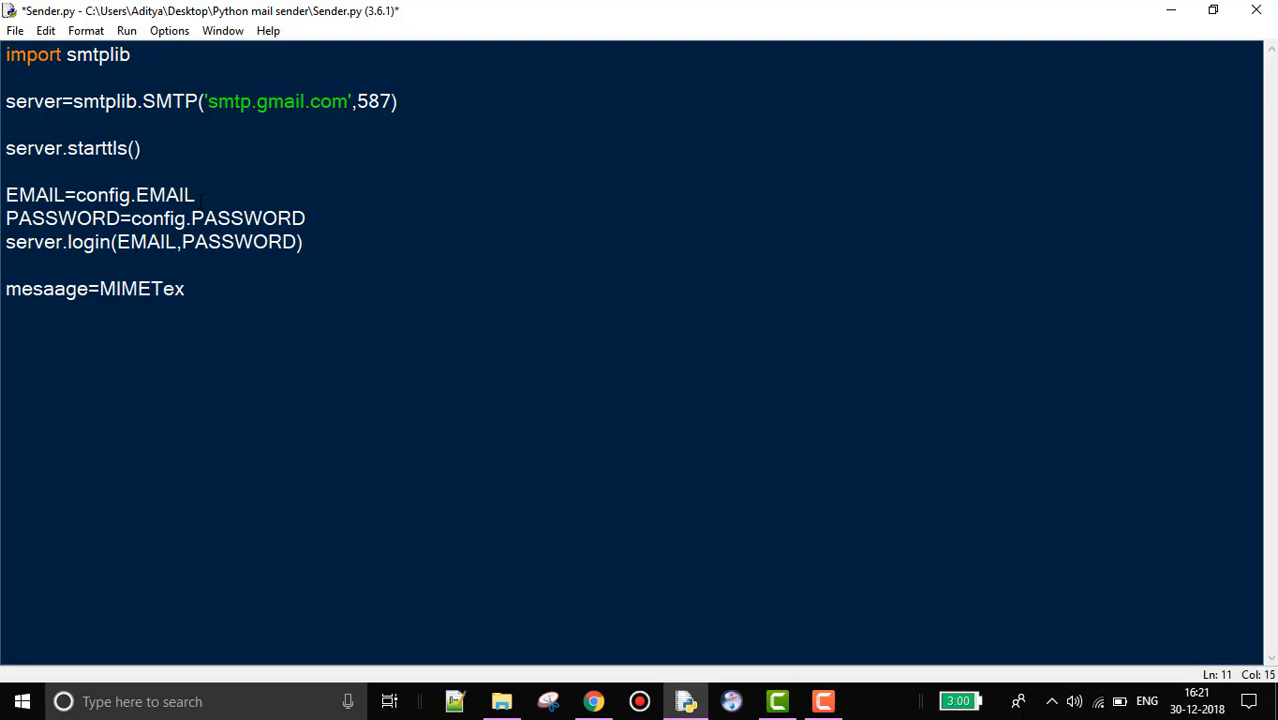
pyautogui.write('t("Sent from py')
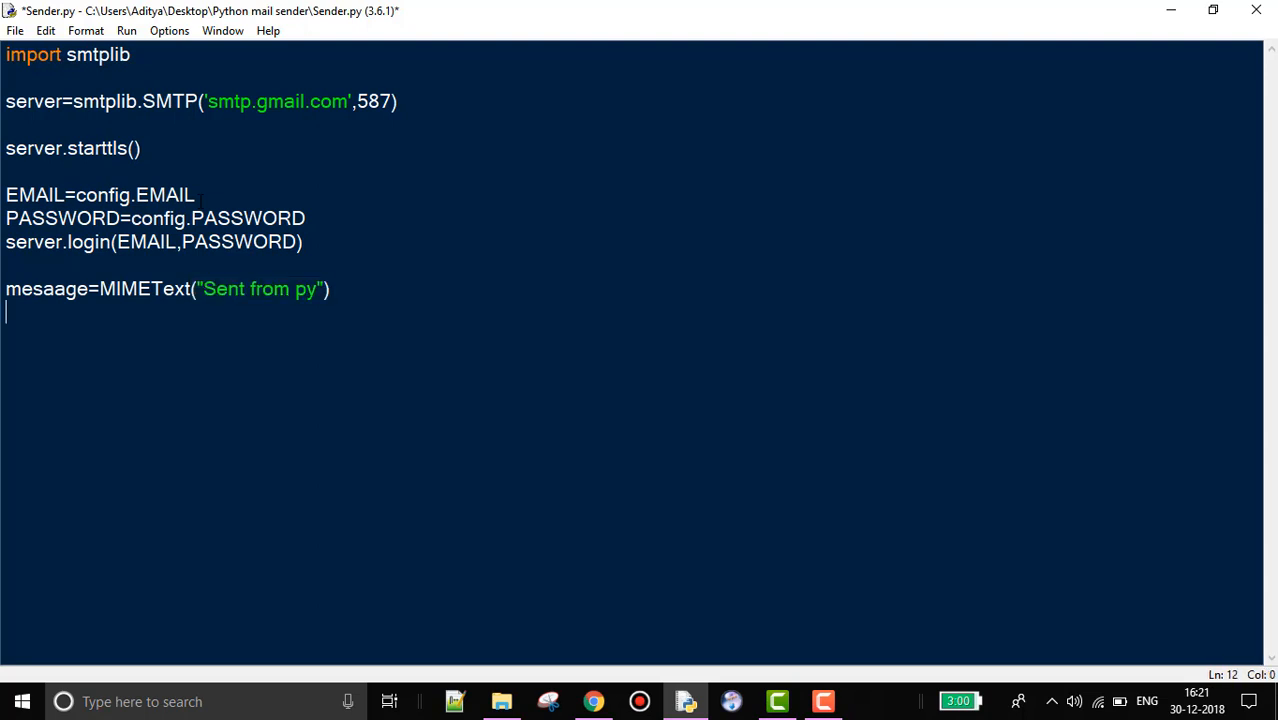
# Set the message's From and To headers to EMAIL.
pyautogui.write('m')
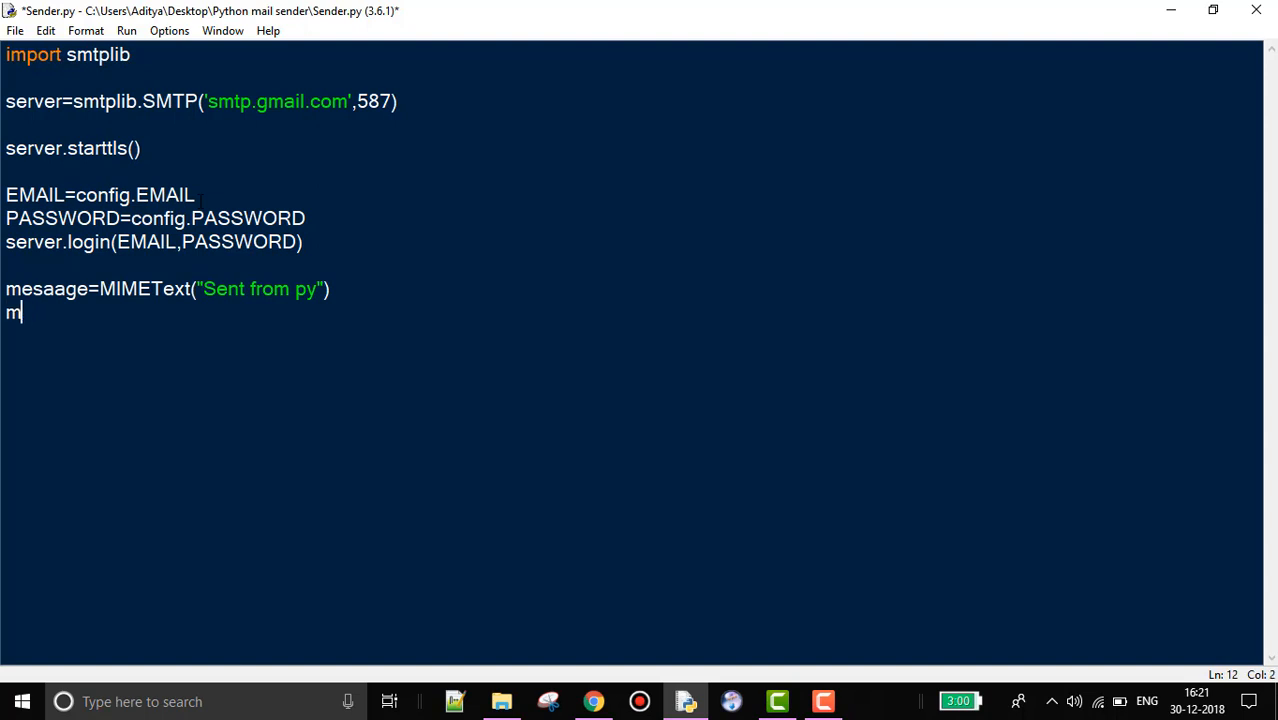
pyautogui.write('essage[')
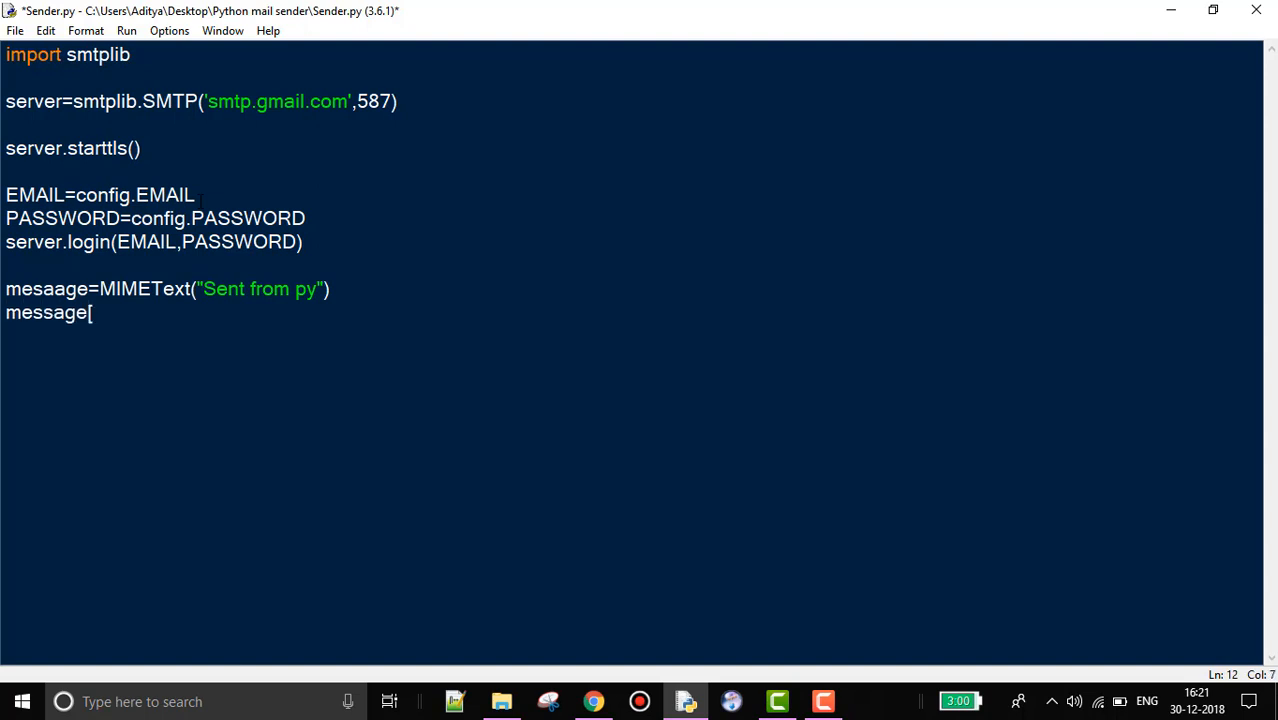
pyautogui.write('"From"]=')
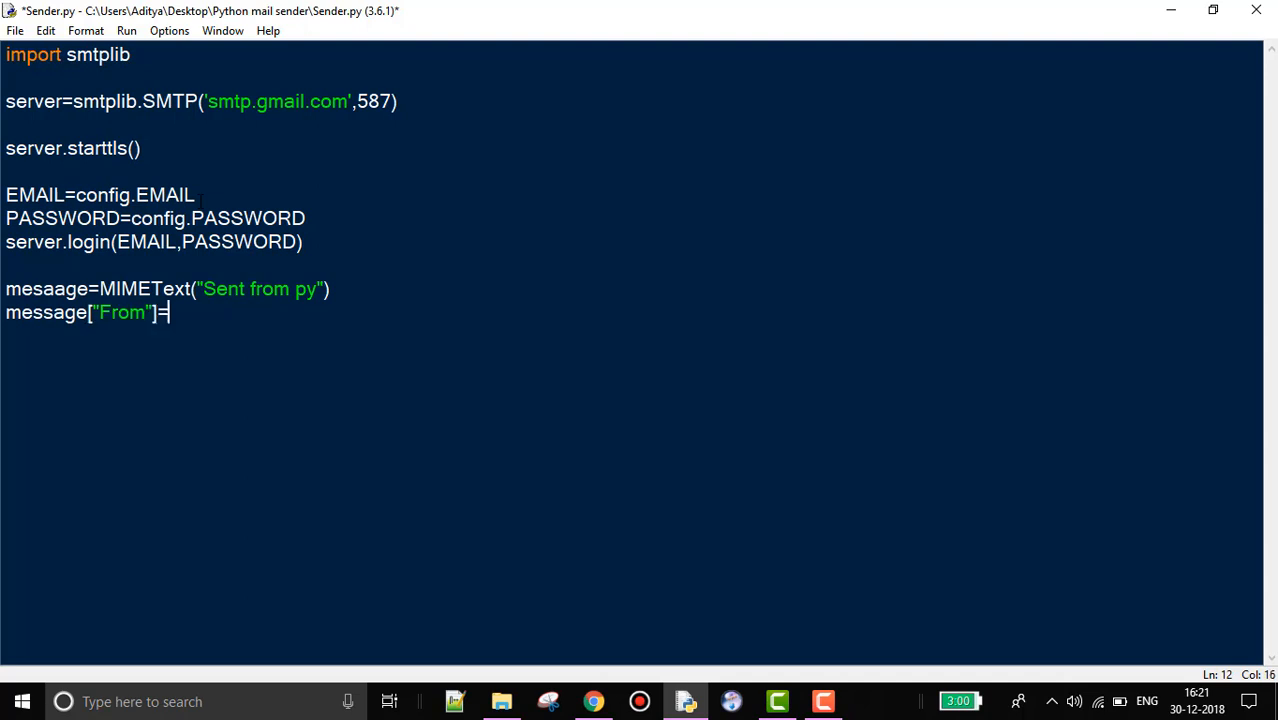
pyautogui.write('E')
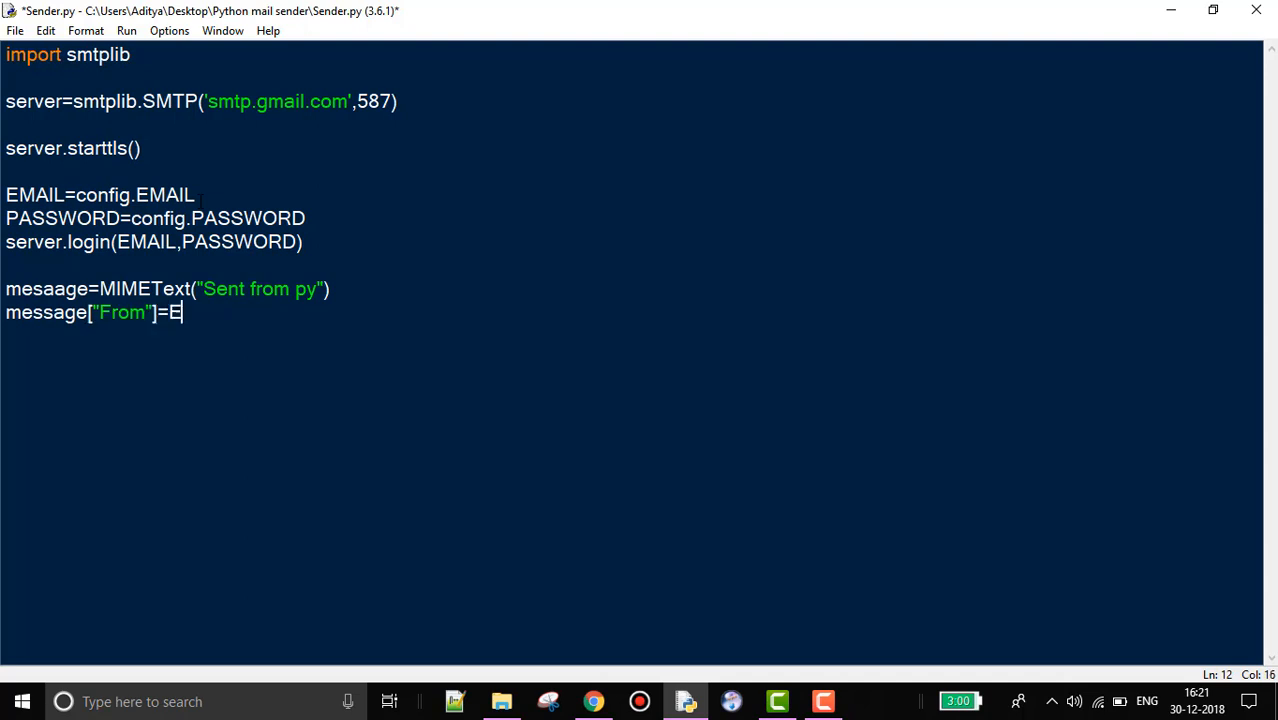
pyautogui.write('MAIL')
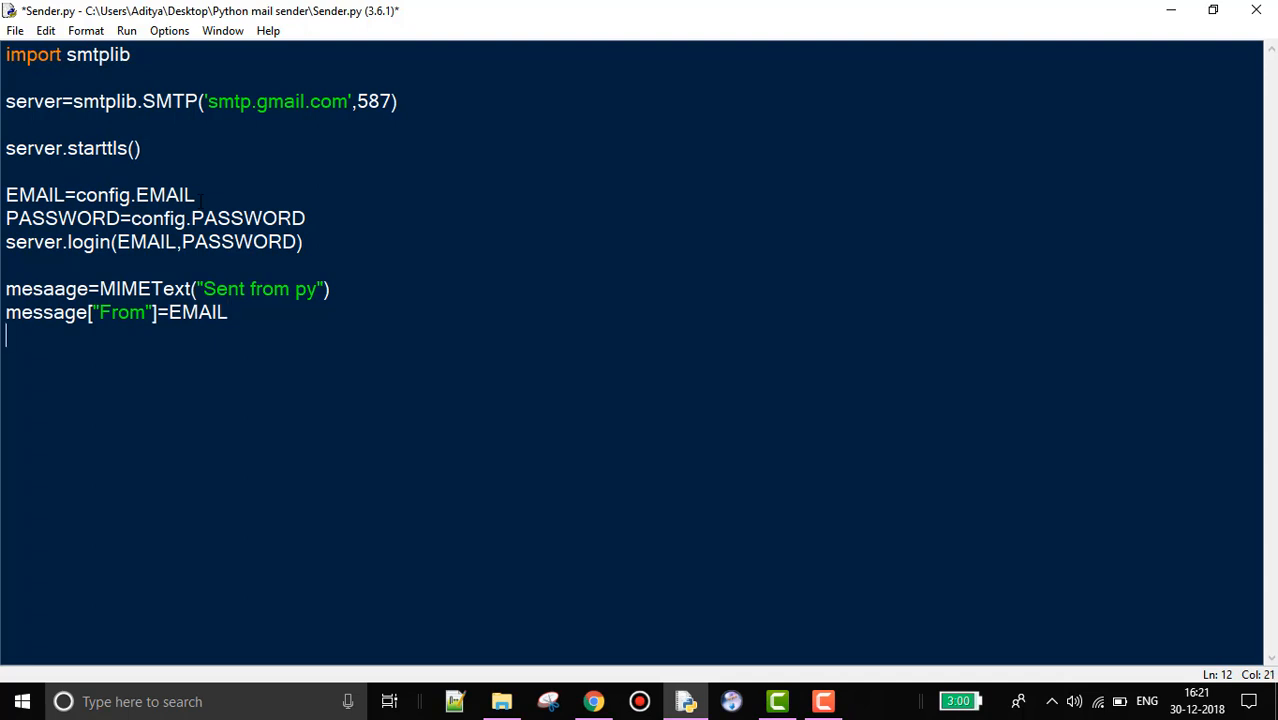
pyautogui.write('mesaage["T')
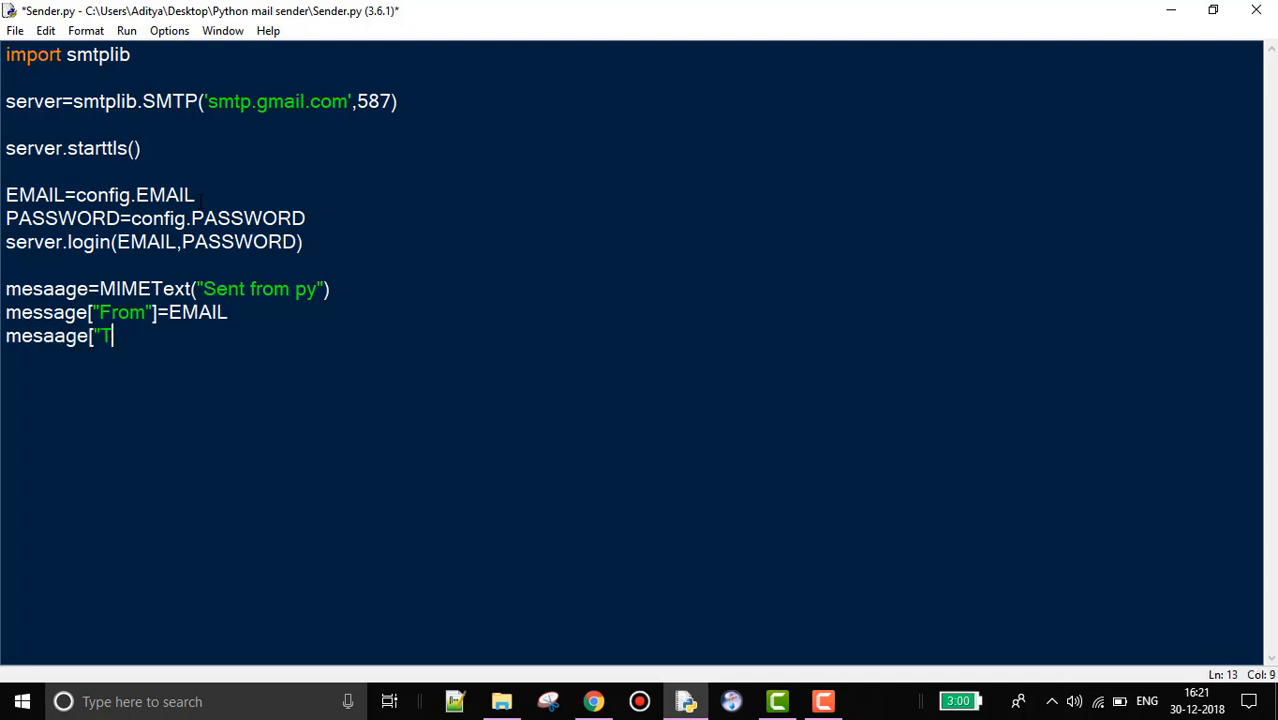
pyautogui.write('o"]')
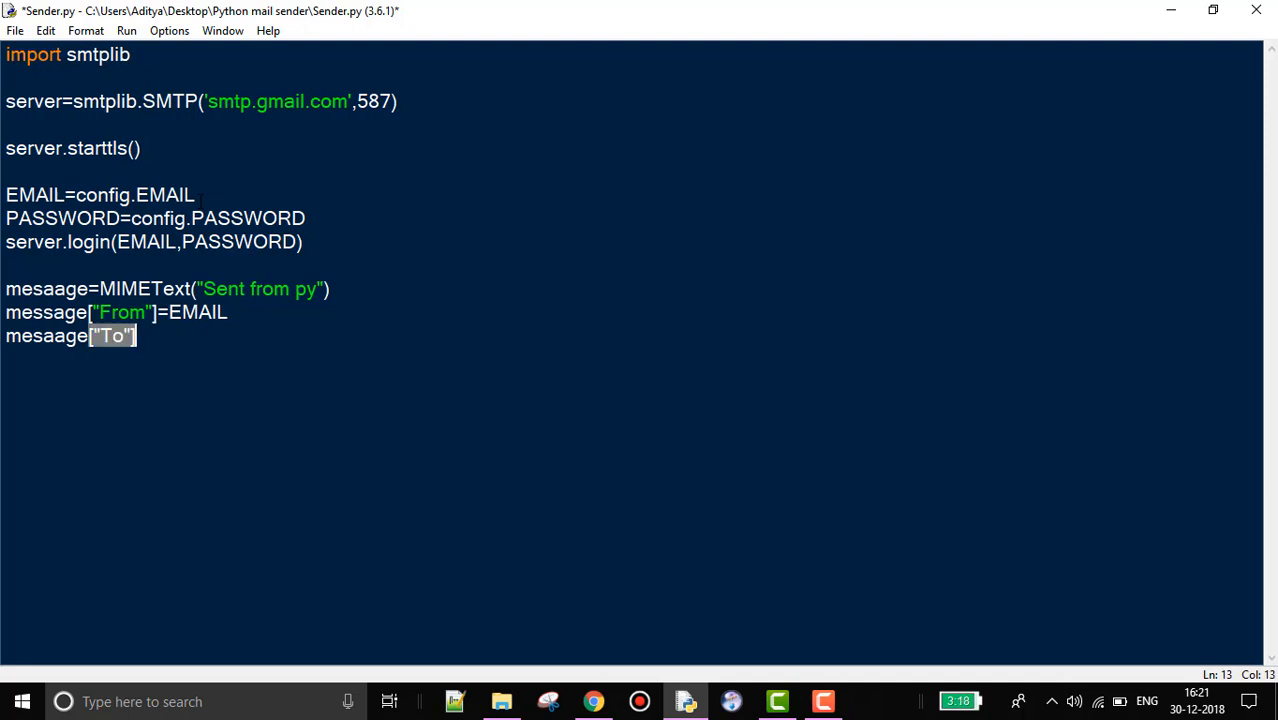
pyautogui.write(']=EMAIL')
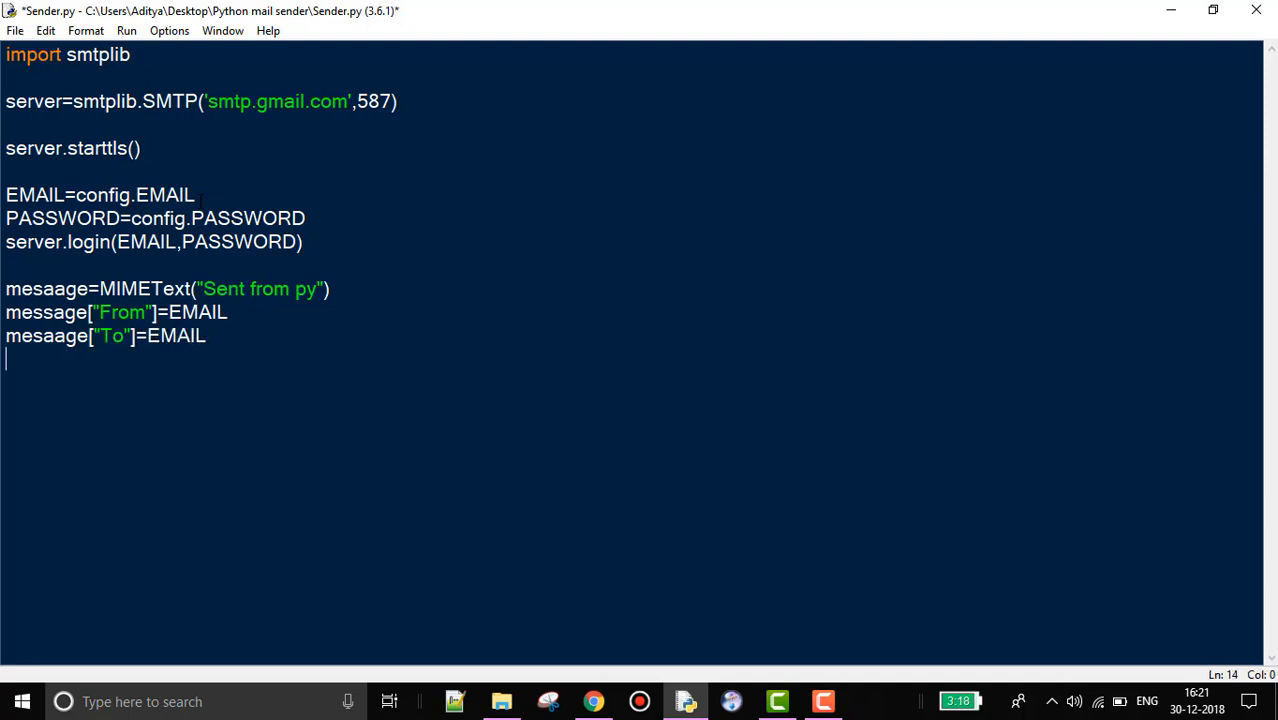
# Set the message Subject to "Hellow WOrld" and add blank lines.
pyautogui.write('messa')
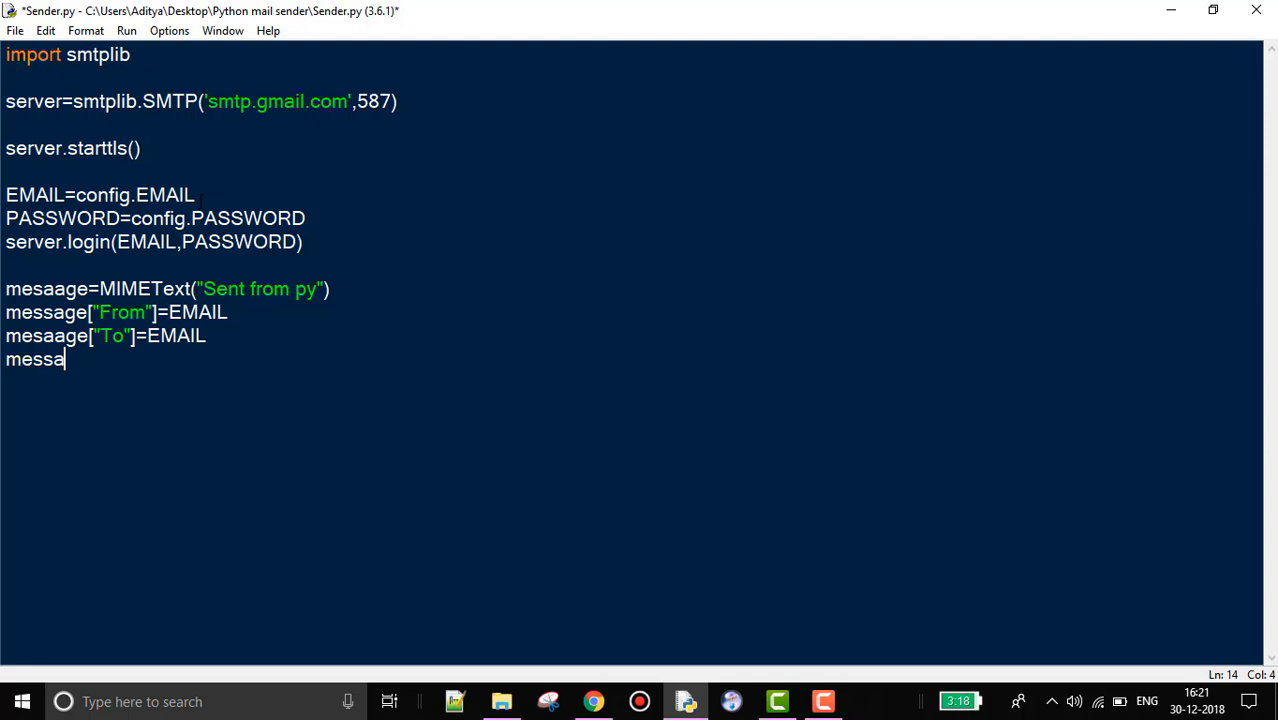
pyautogui.write('ge["')
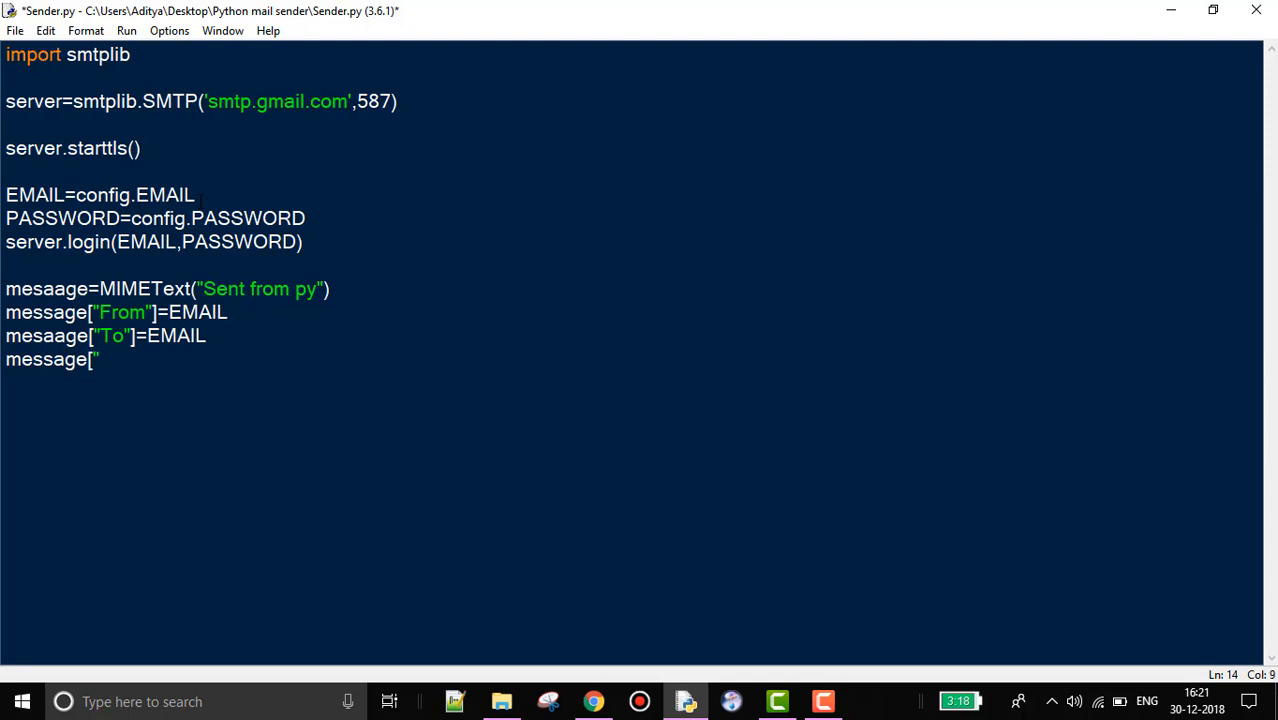
pyautogui.write('Subject')
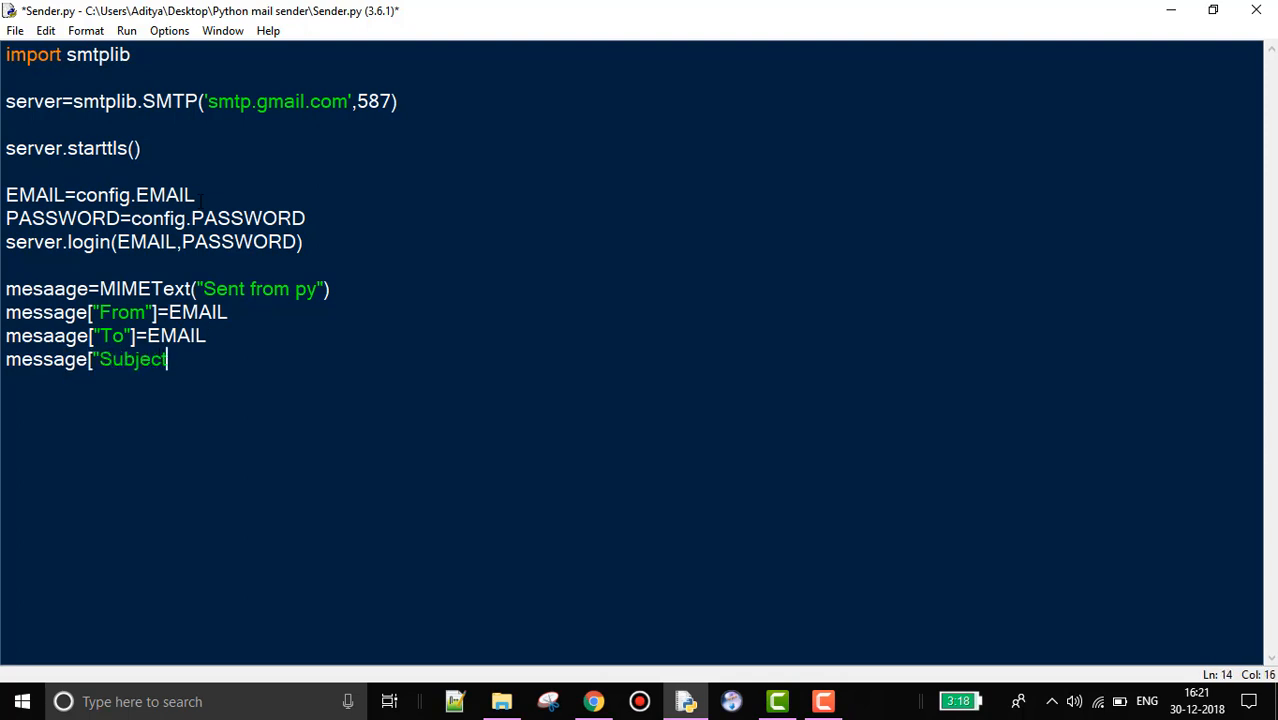
pyautogui.write('"]="Hellow')
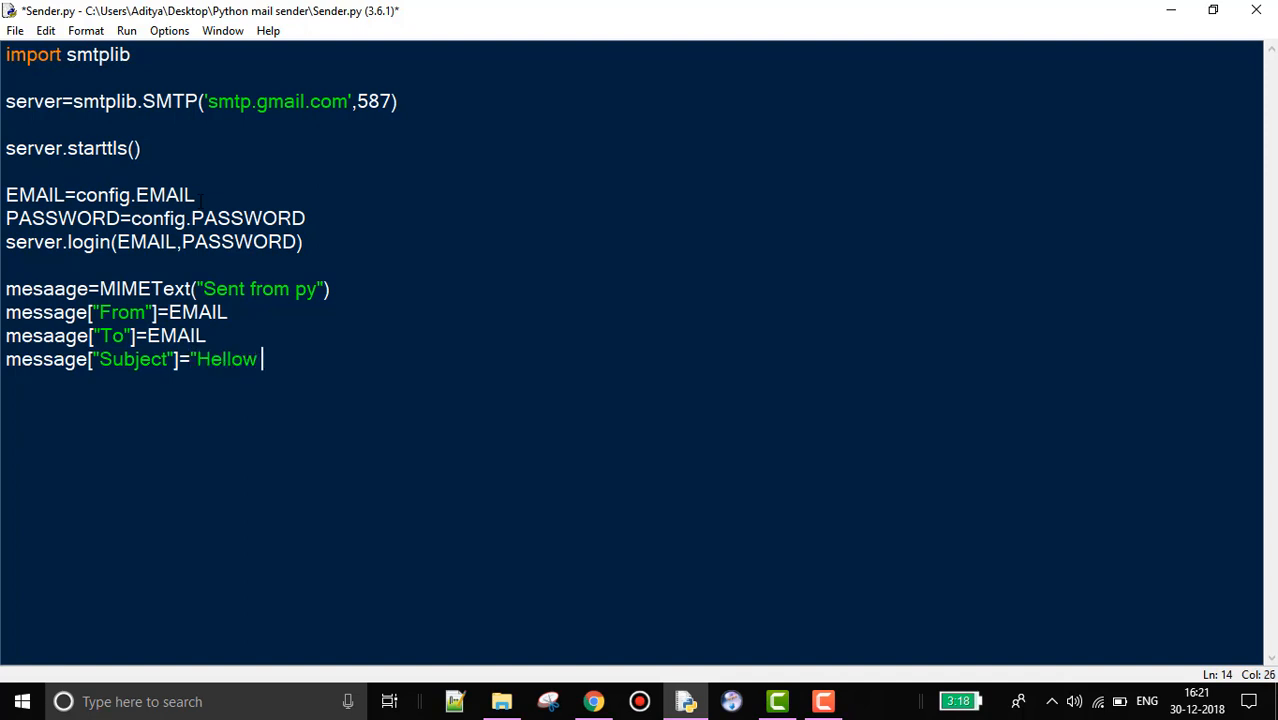
pyautogui.write('WOr')
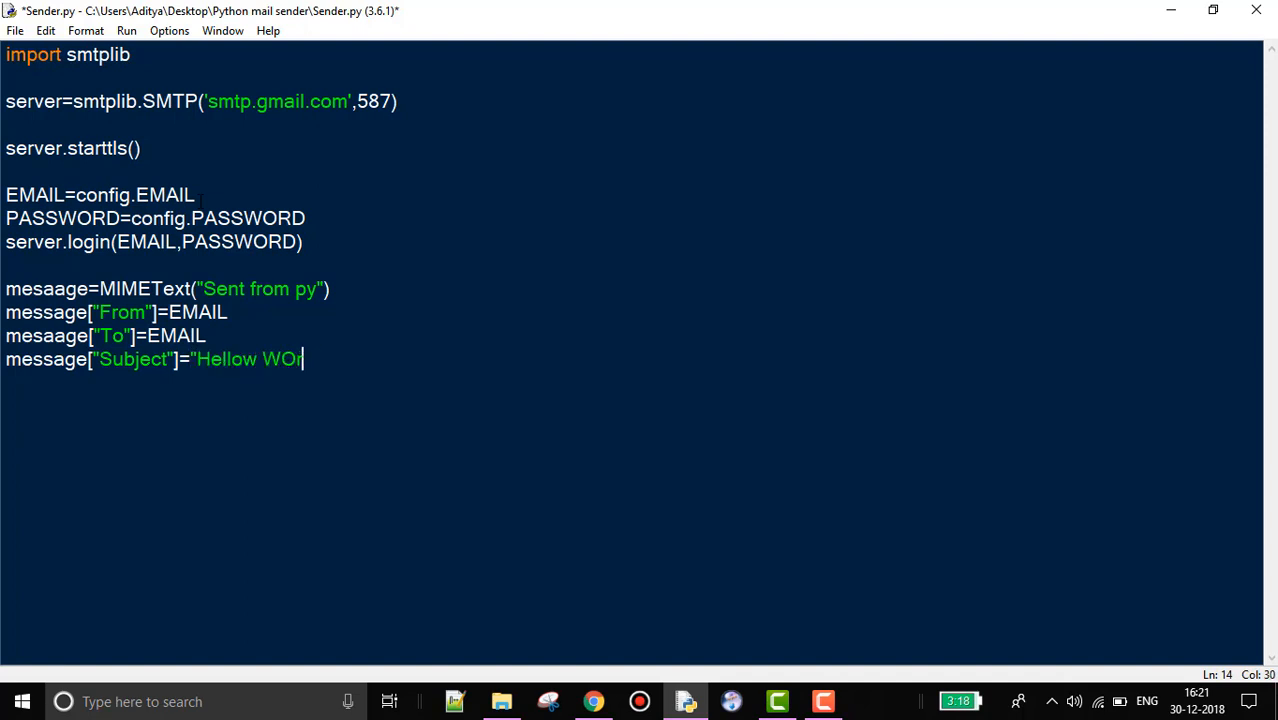
pyautogui.write('ld"')
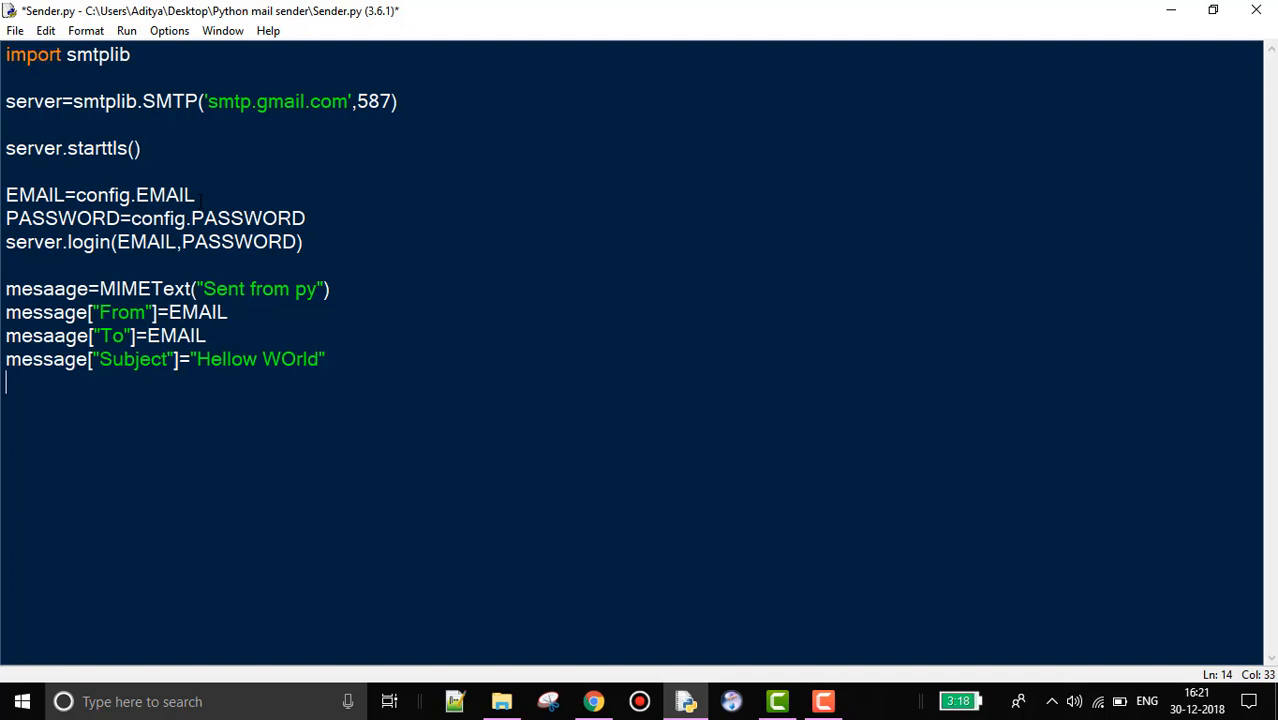
pyautogui.press('enter')
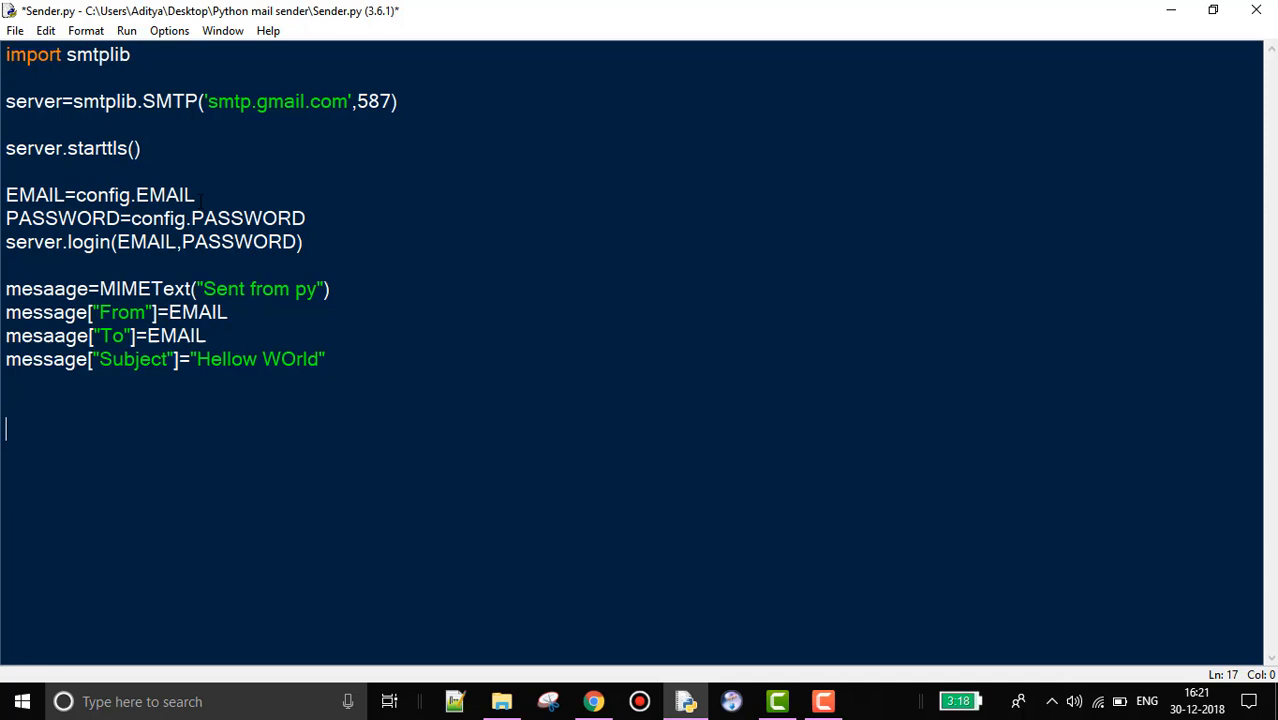
# Add server.sendmail(EMAIL,EMAIL,message.as_string()) to Sender.py.
pyautogui.write('server.')
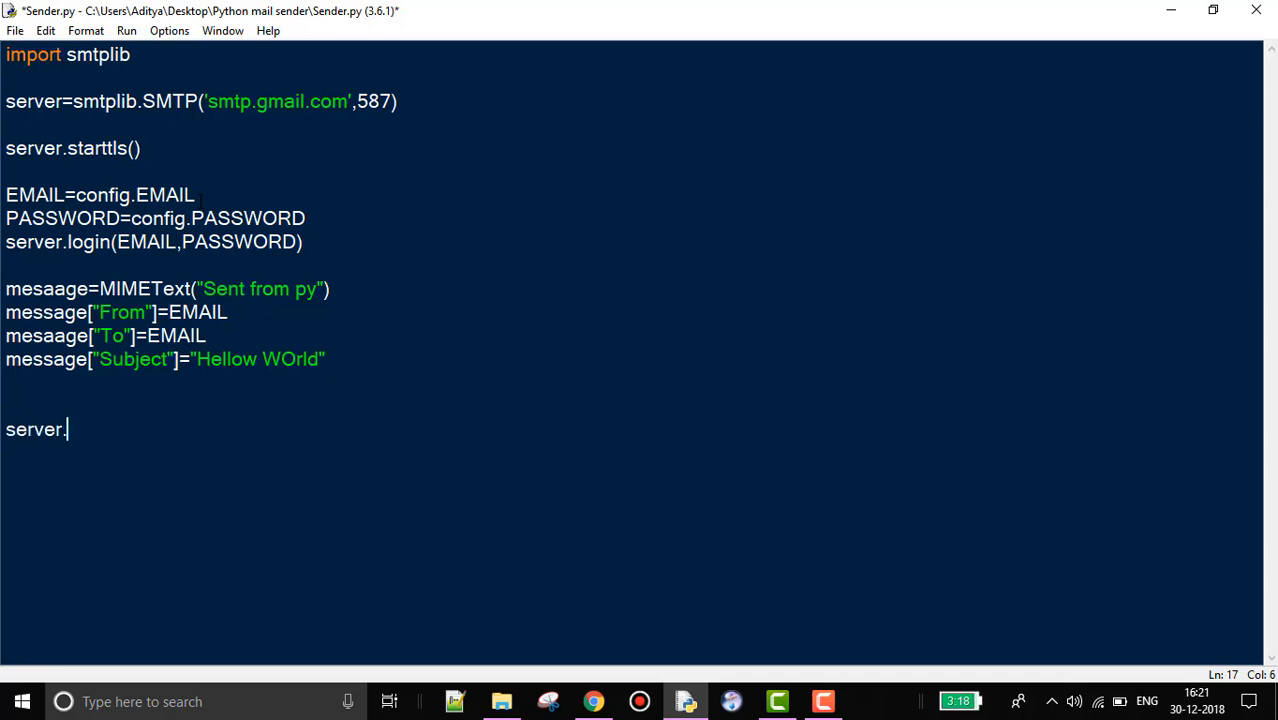
pyautogui.write('sendmai')
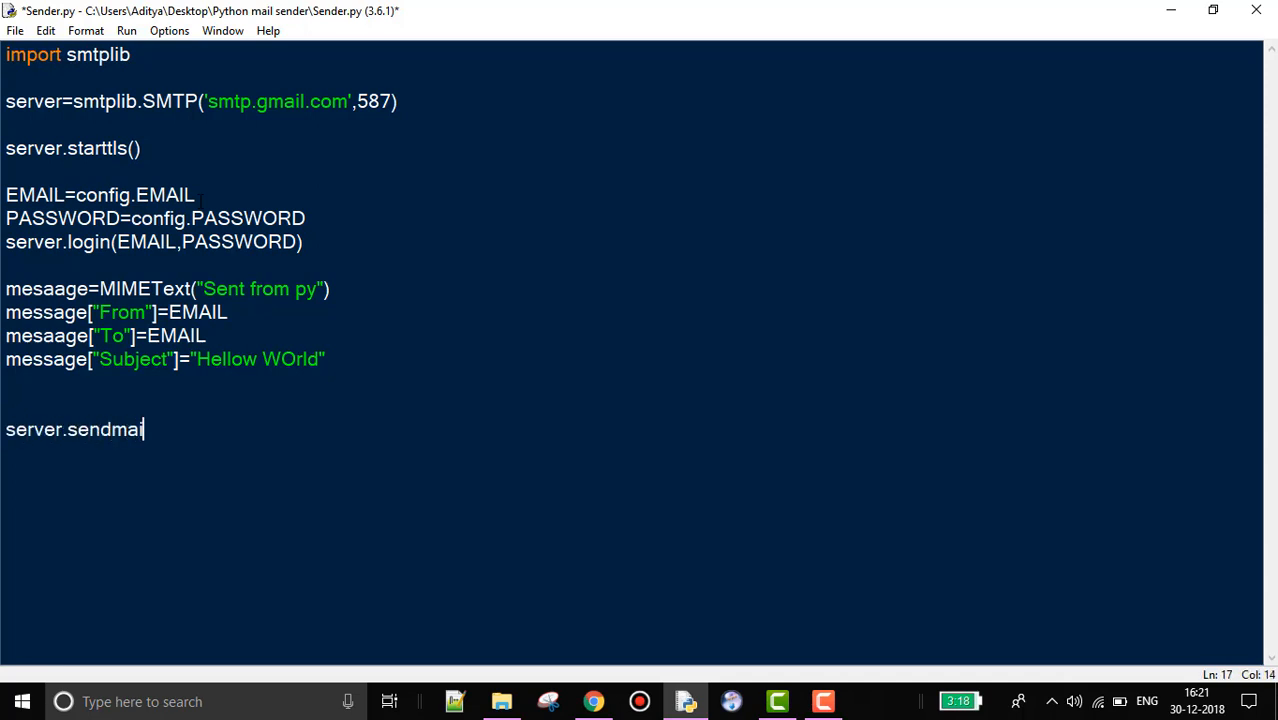
pyautogui.write('(')
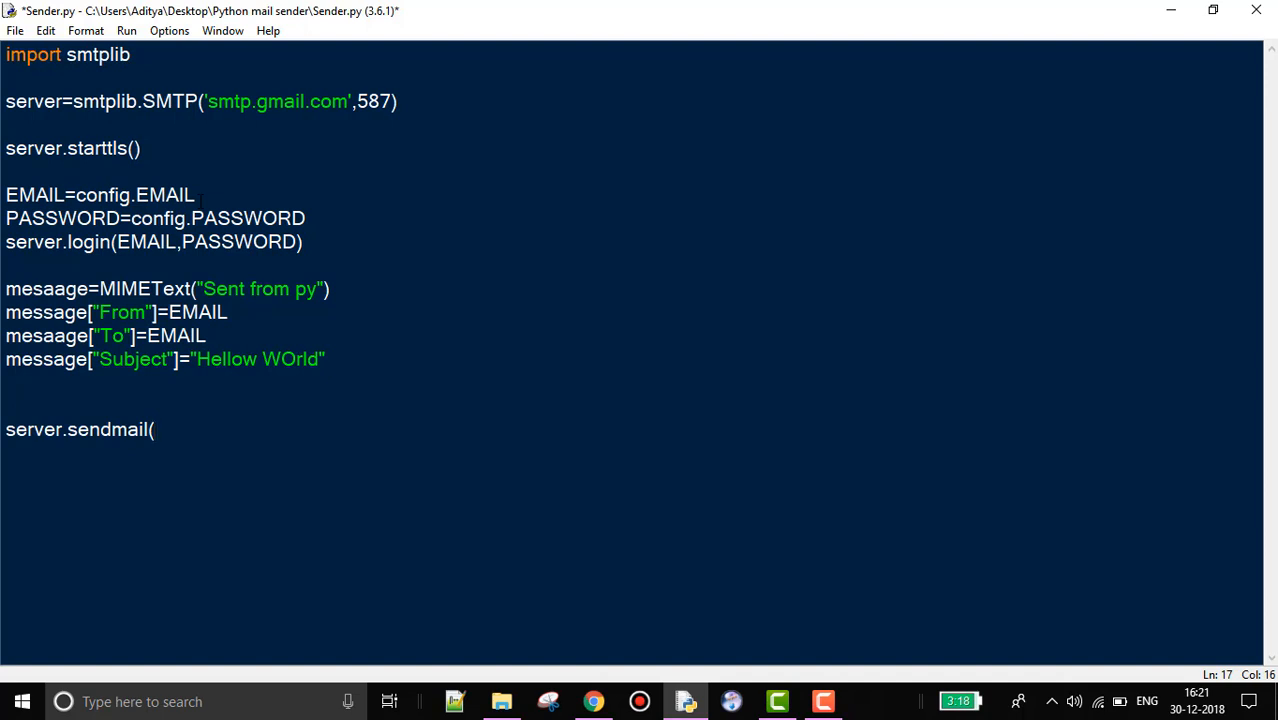
pyautogui.write('EMAIL,')
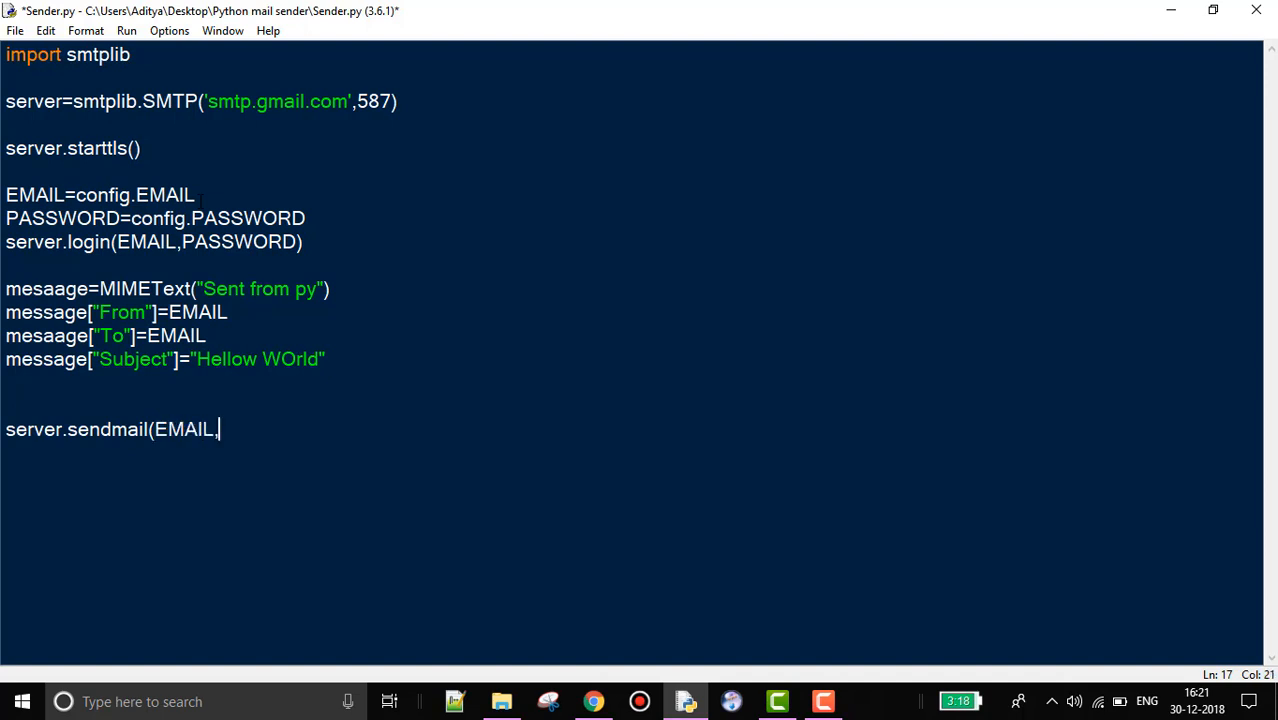
pyautogui.write(',EMA')
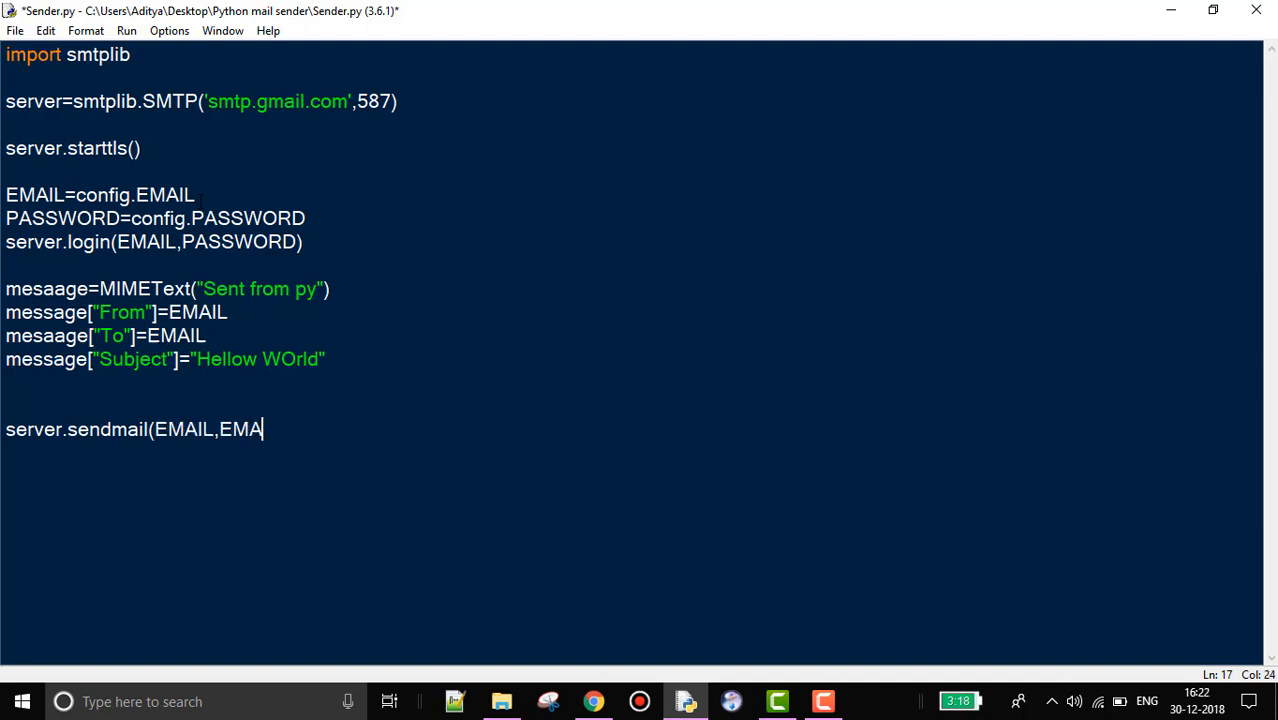
pyautogui.write('IL,')
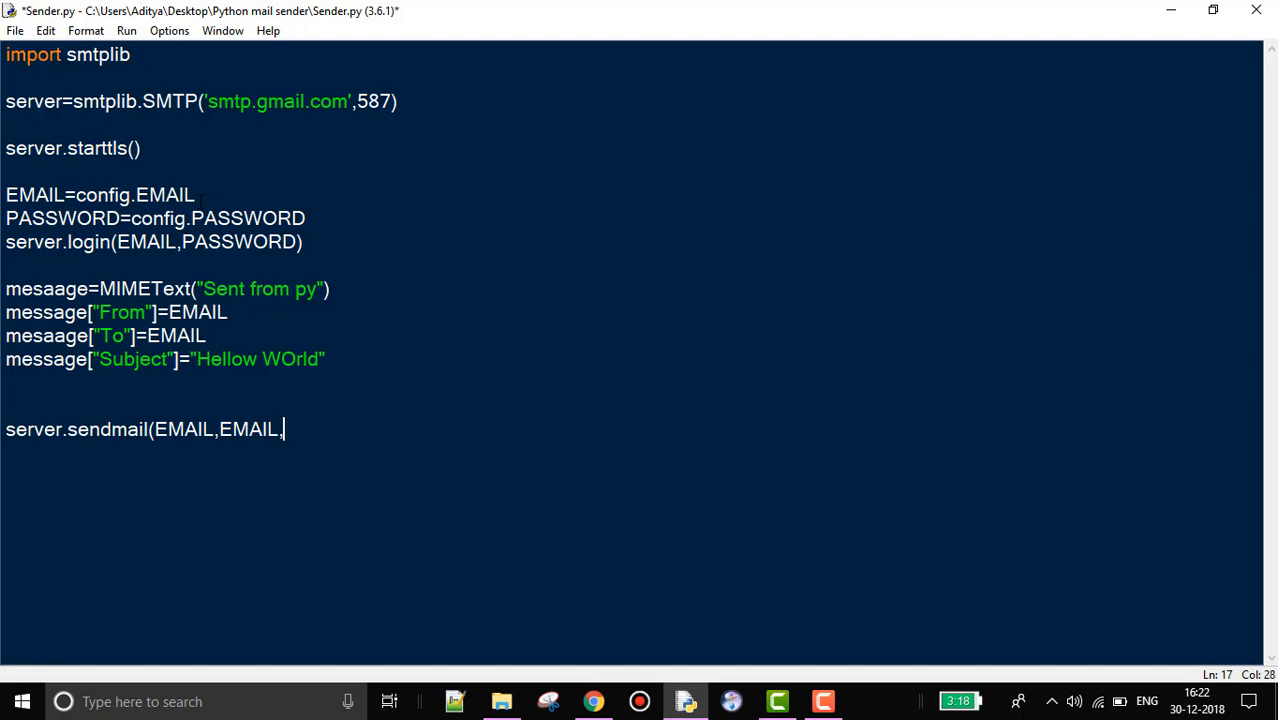
pyautogui.write('me')
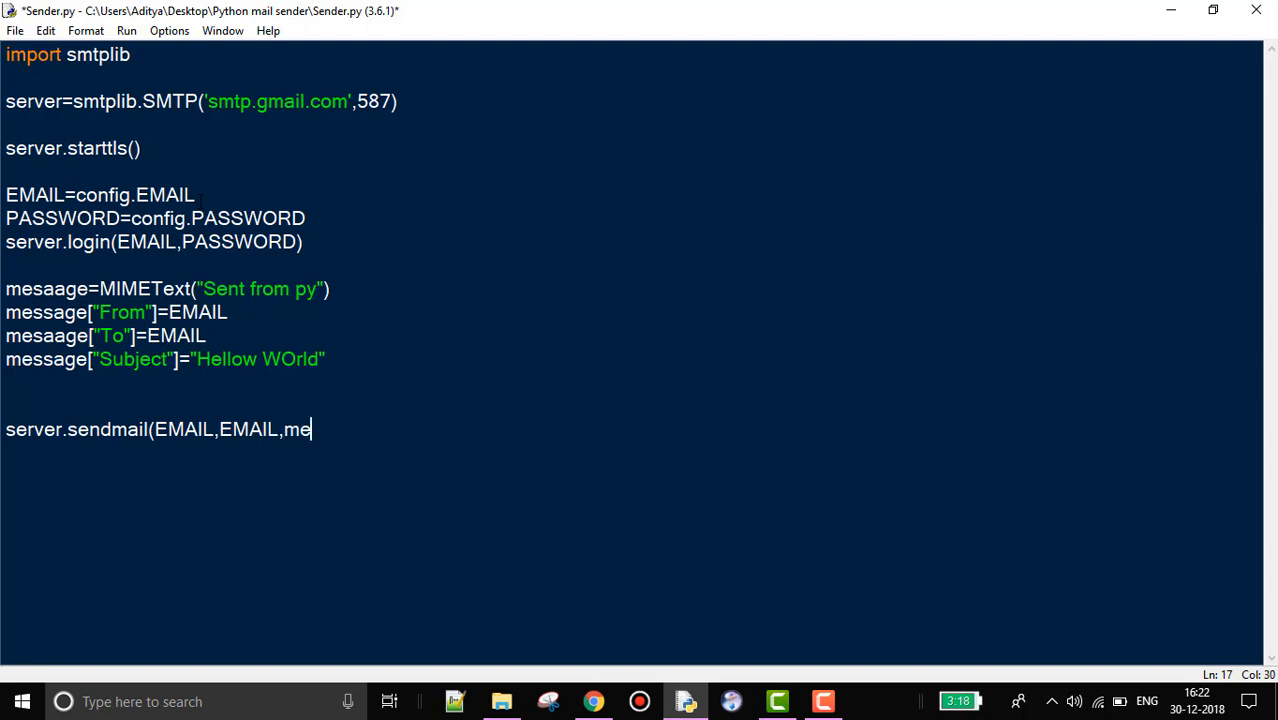
pyautogui.write('ssage')
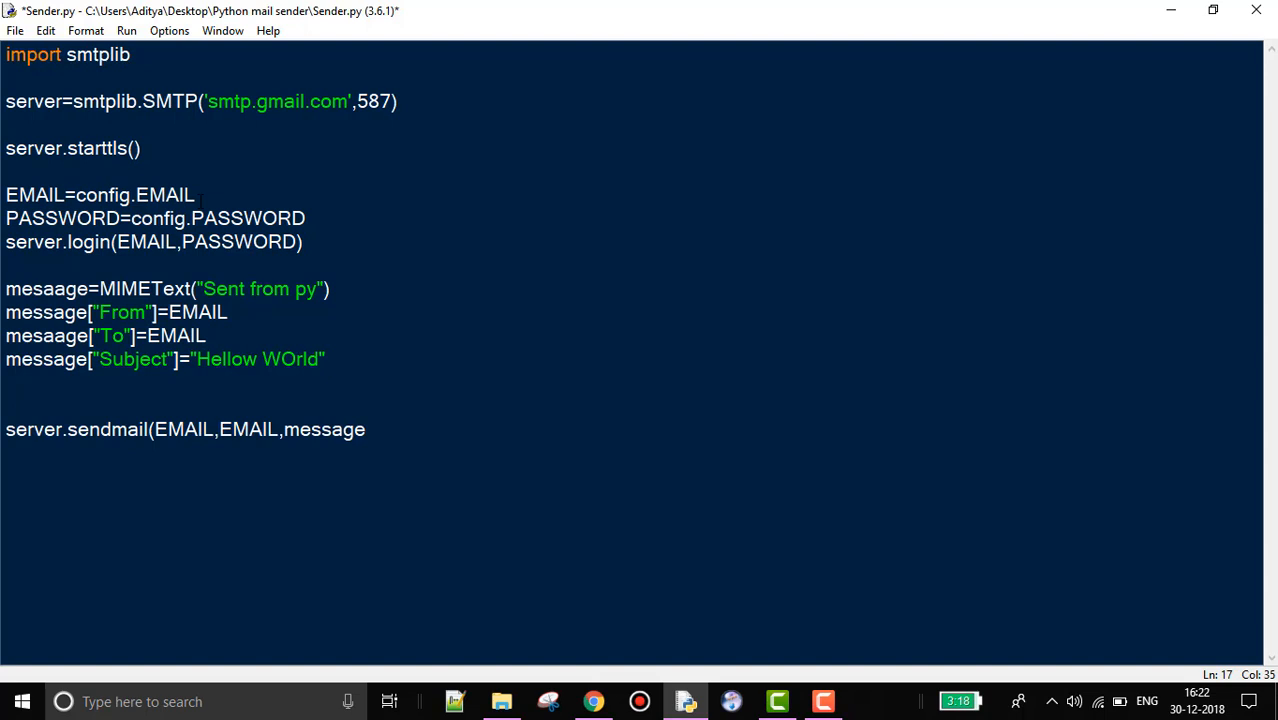
pyautogui.write('.as_st')
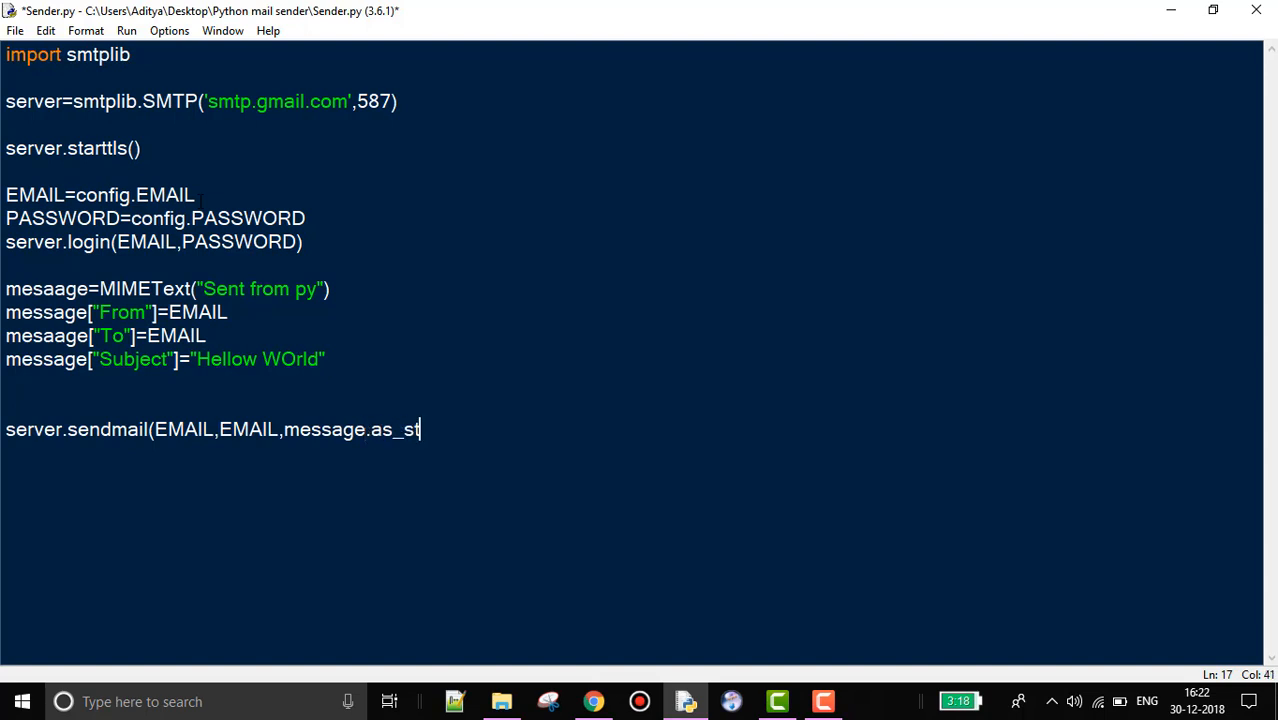
pyautogui.write('ring())')
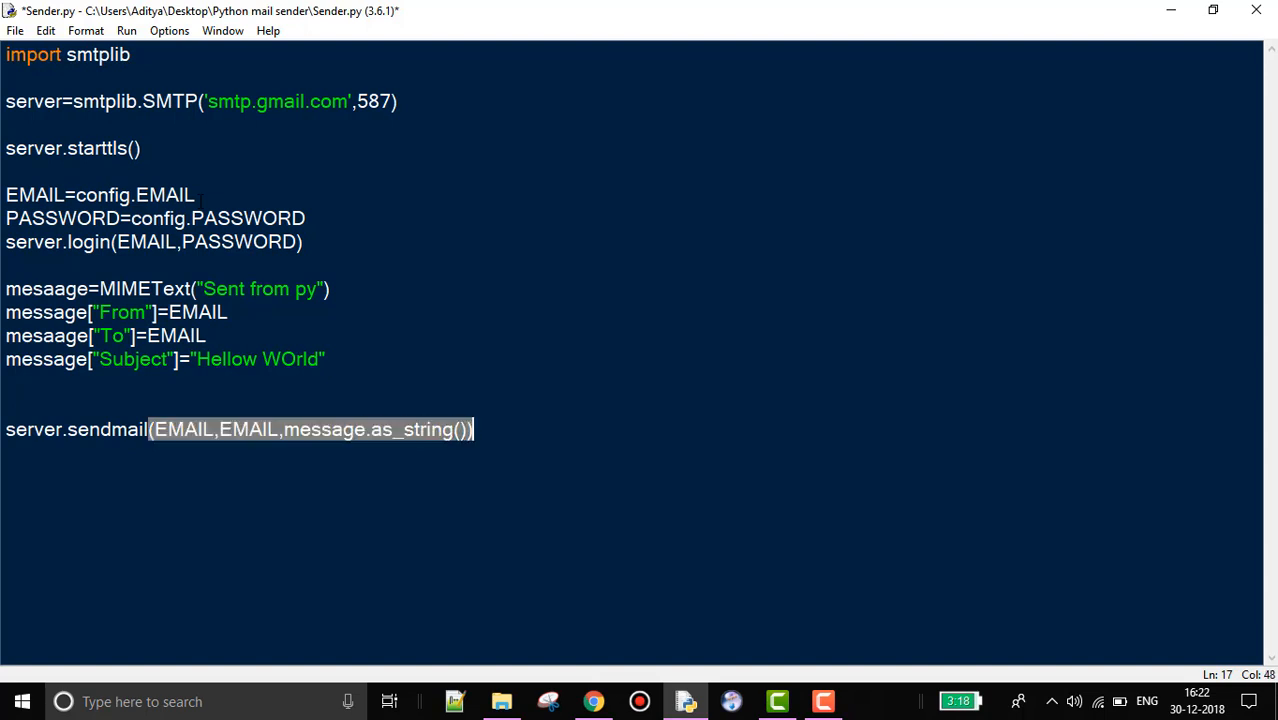
# Add print("Mail is successfully sent") after the sendmail call.
pyautogui.write('print("')
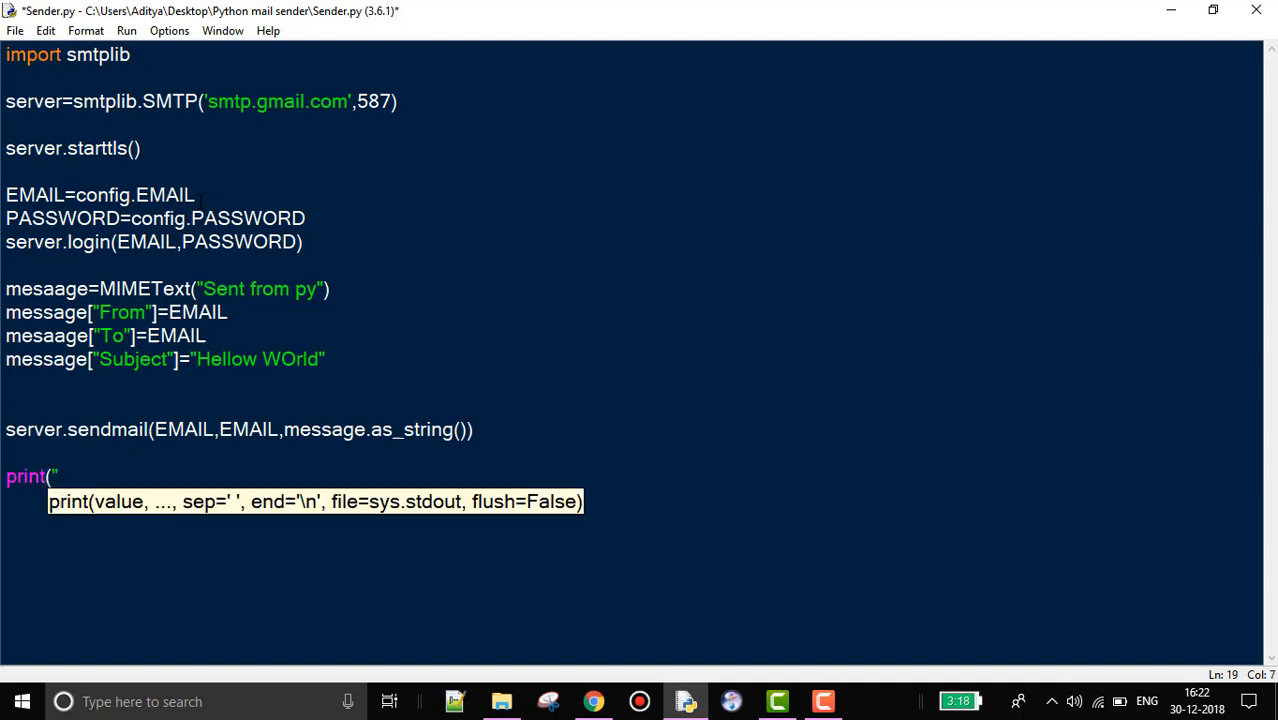
pyautogui.write('Mail is suc')
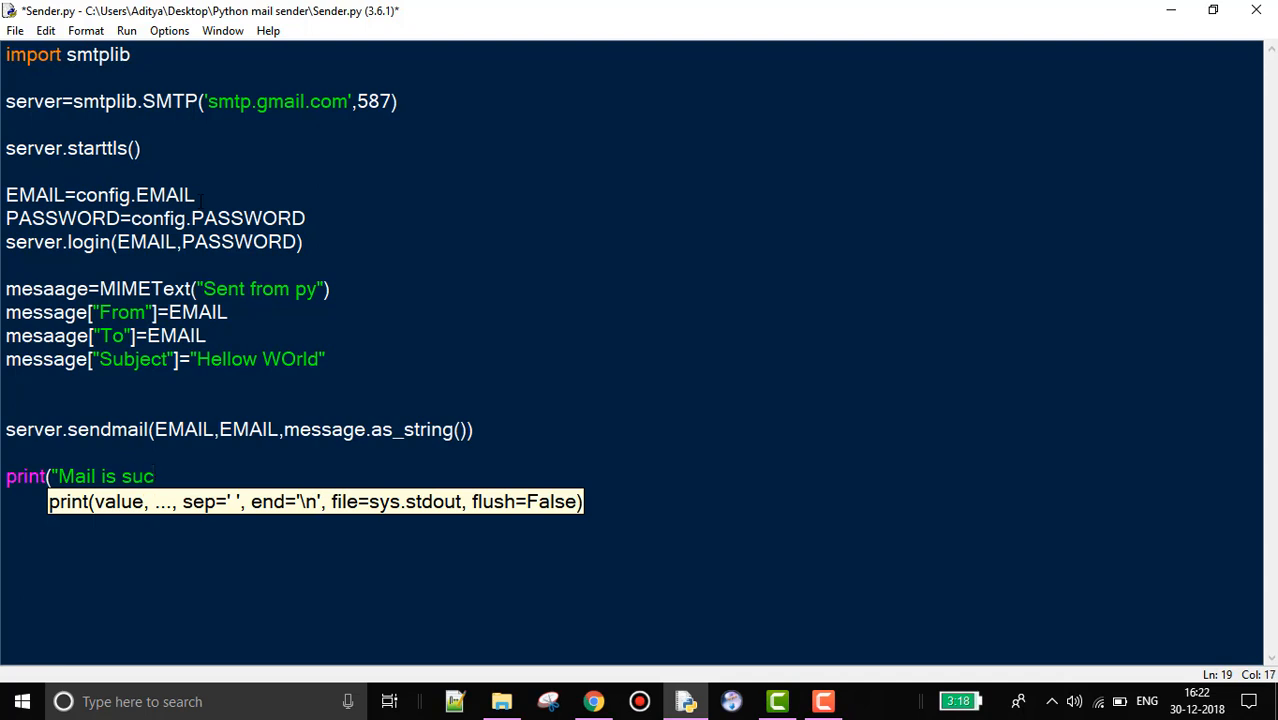
pyautogui.write('cessfully')
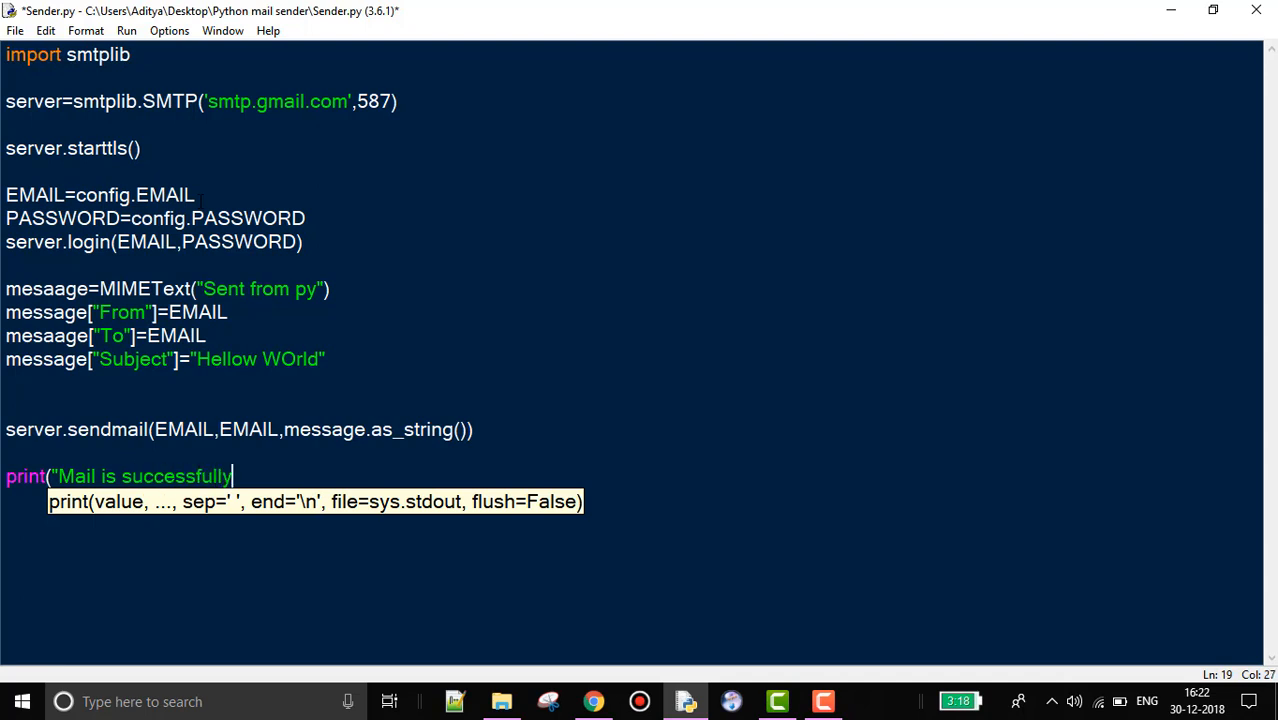
pyautogui.write('sent:)')
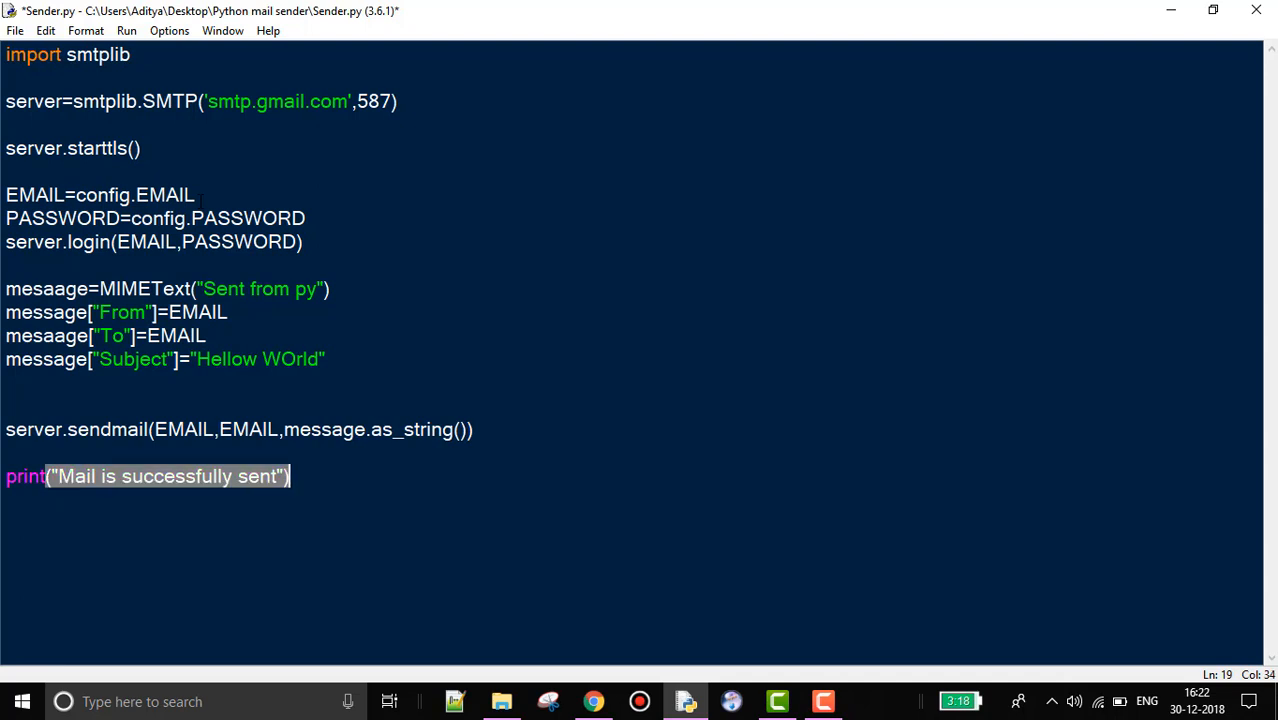
# Add 'from email.mime.text import MIMEText' and 'import config' below import smtplib.
pyautogui.write('i')
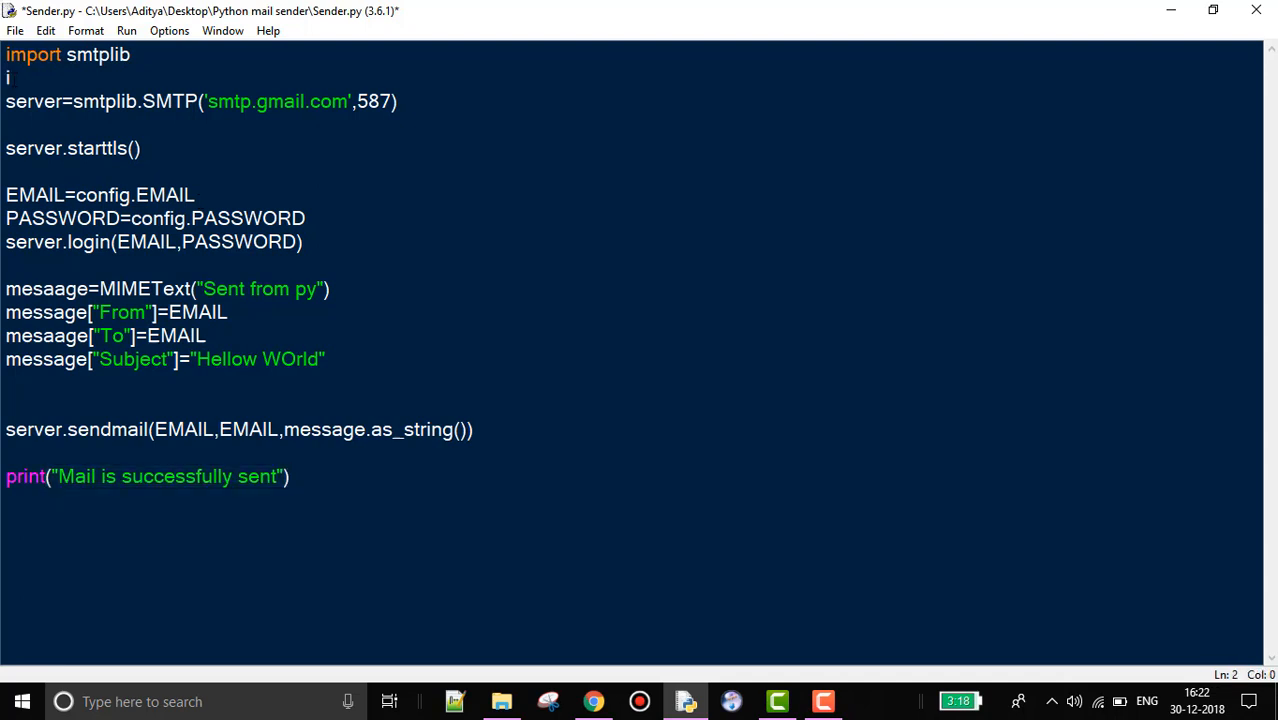
pyautogui.write('rom')
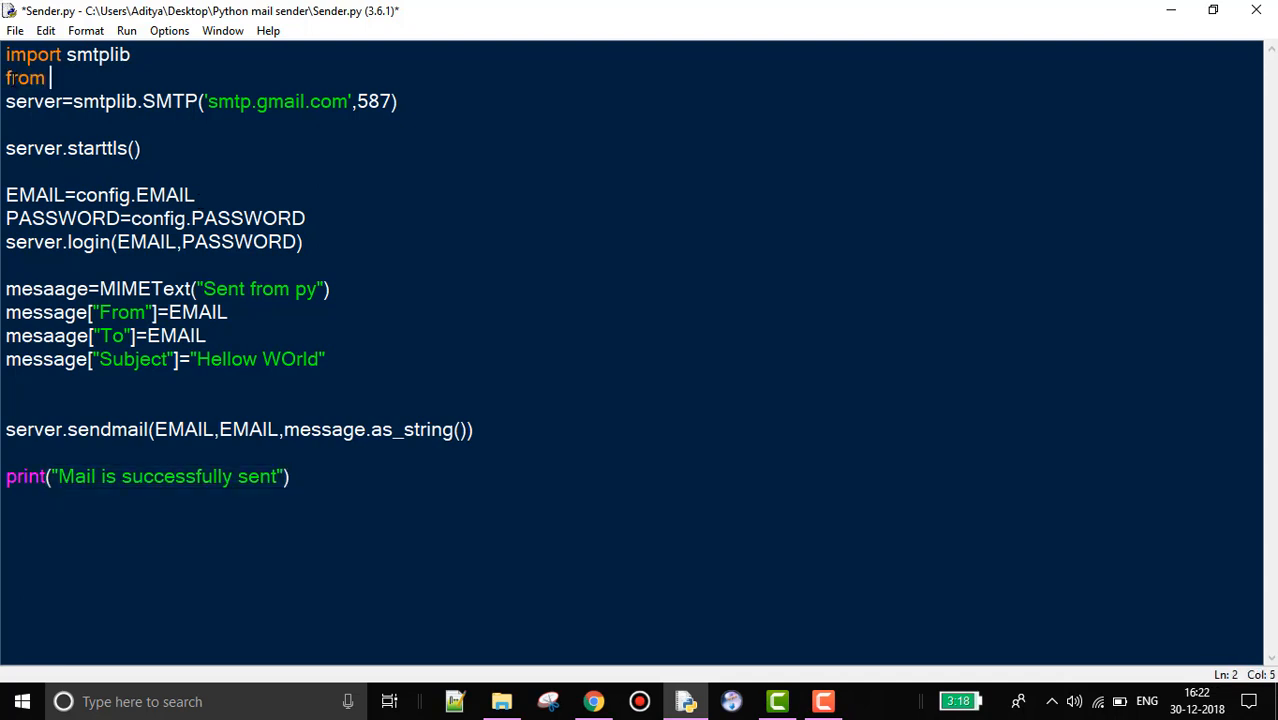
pyautogui.write('email.')
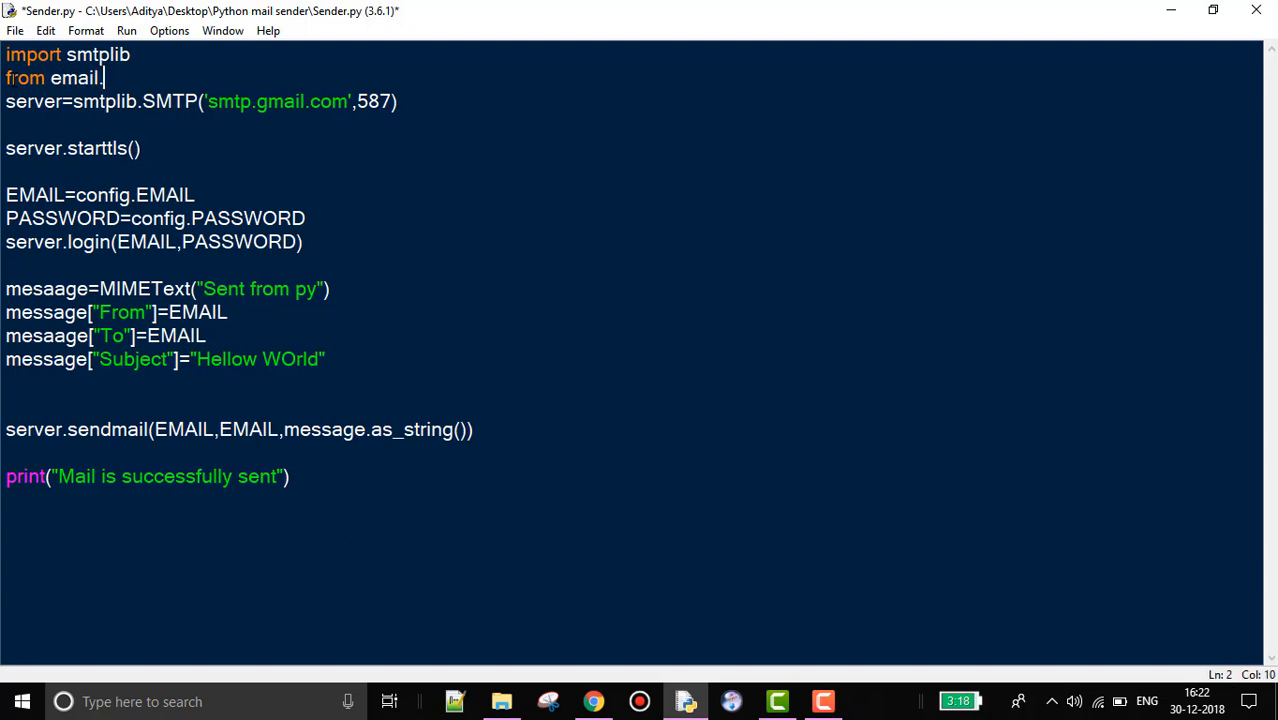
pyautogui.write('mime.text import MIME')
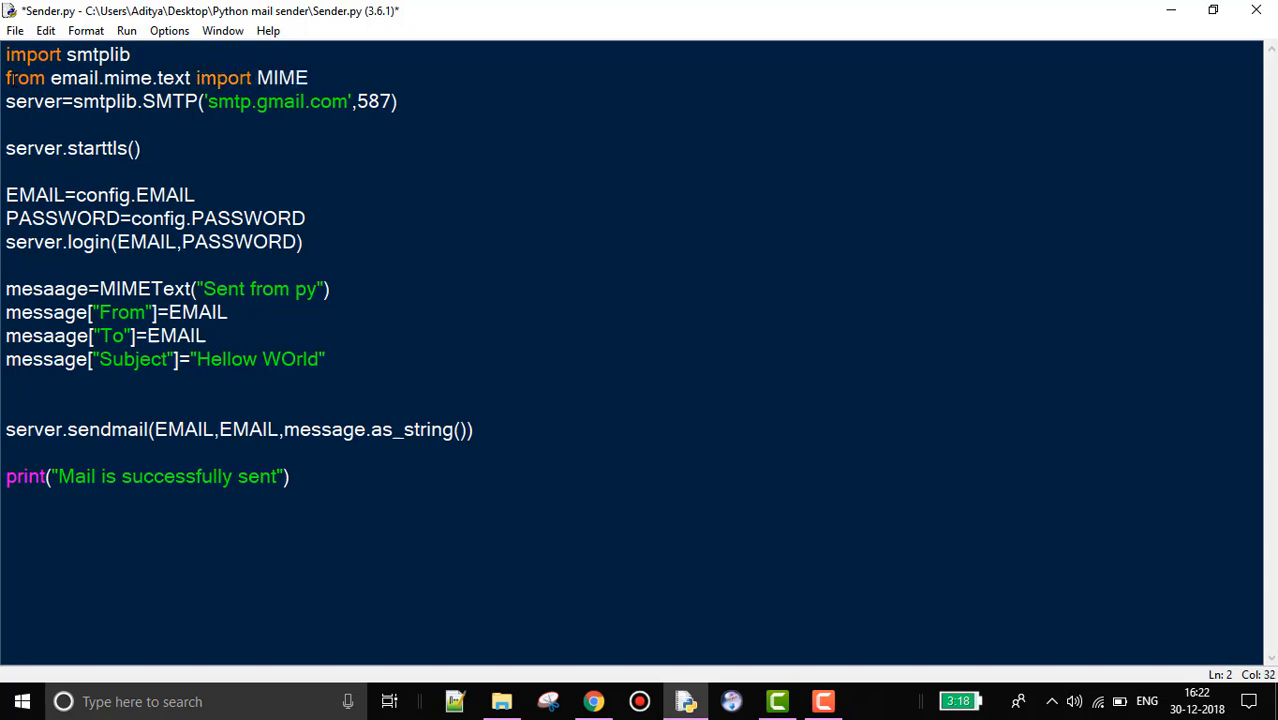
pyautogui.write('Text')
pyautogui.write('import config')
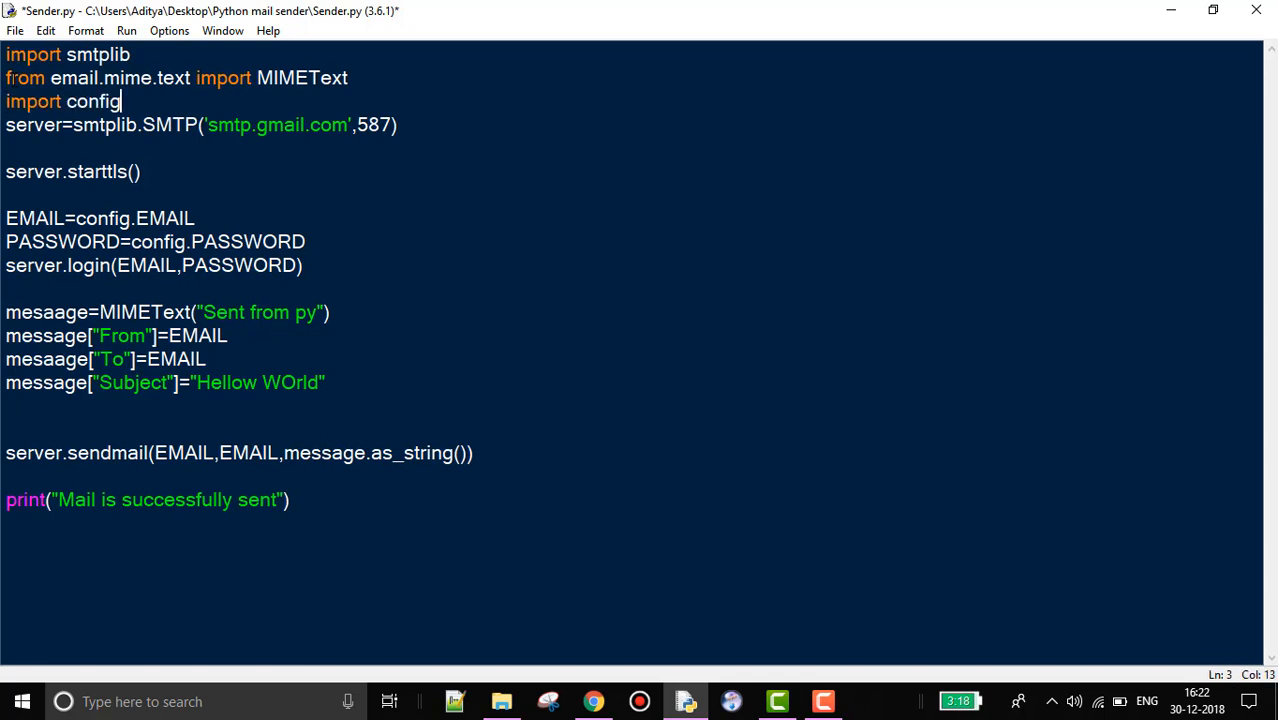
# Save Sender.py, fix 'mesaage' to 'message', and run it with F5.
pyautogui.press('ctrl+s')
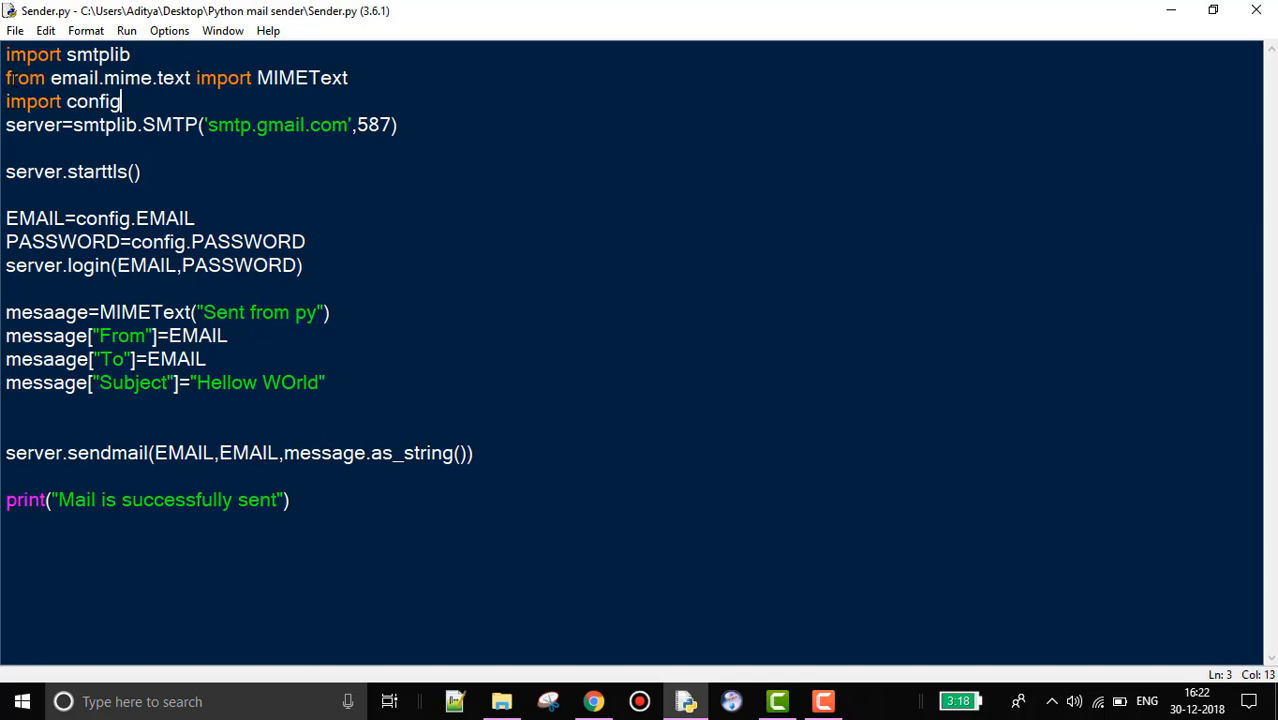
pyautogui.press('F5')
pyautogui.write('s')
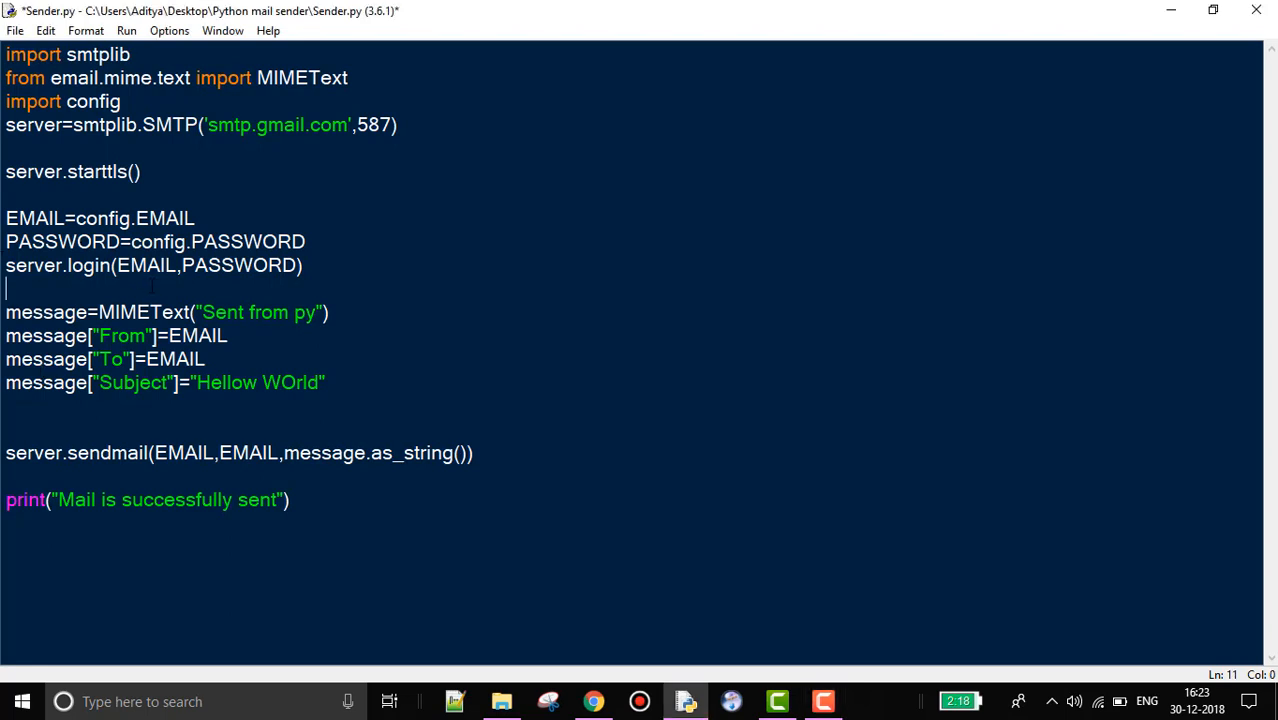
pyautogui.press('F5')
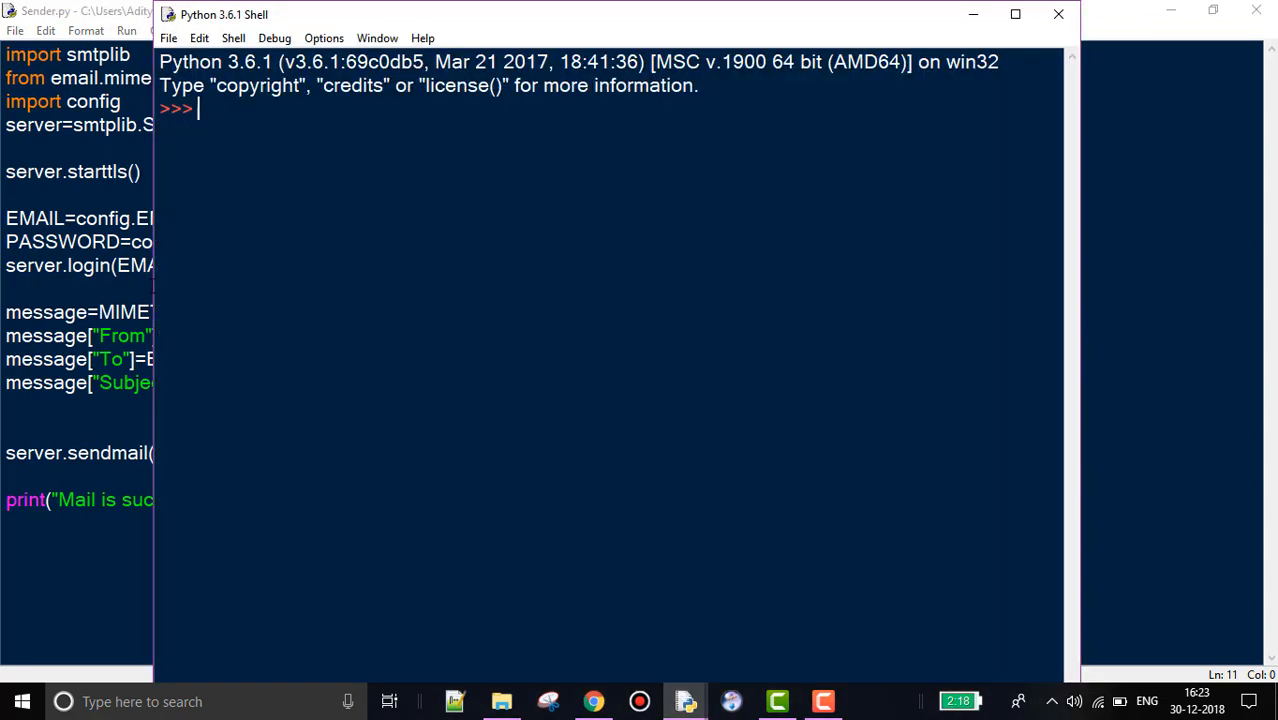
pyautogui.press('F5')
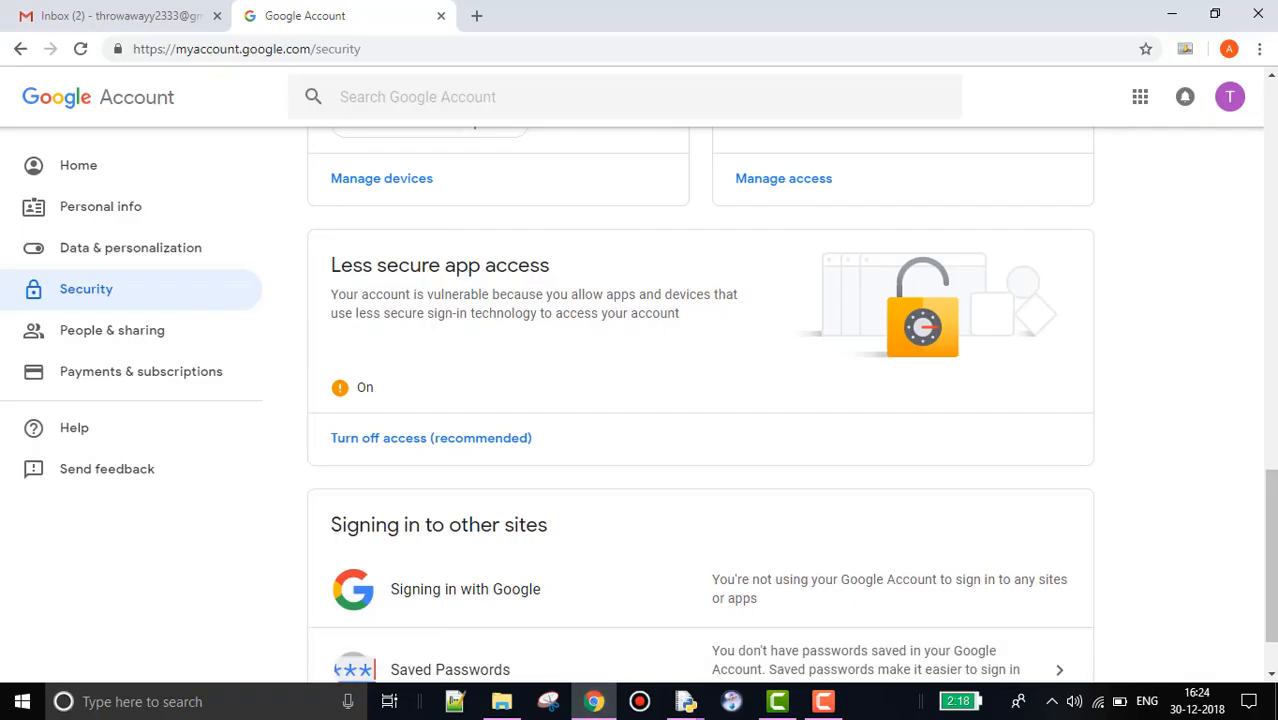
# Open the new Hellow WOrld email reading "Sent from py" in the Gmail inbox.
pyautogui.click(120, 15)
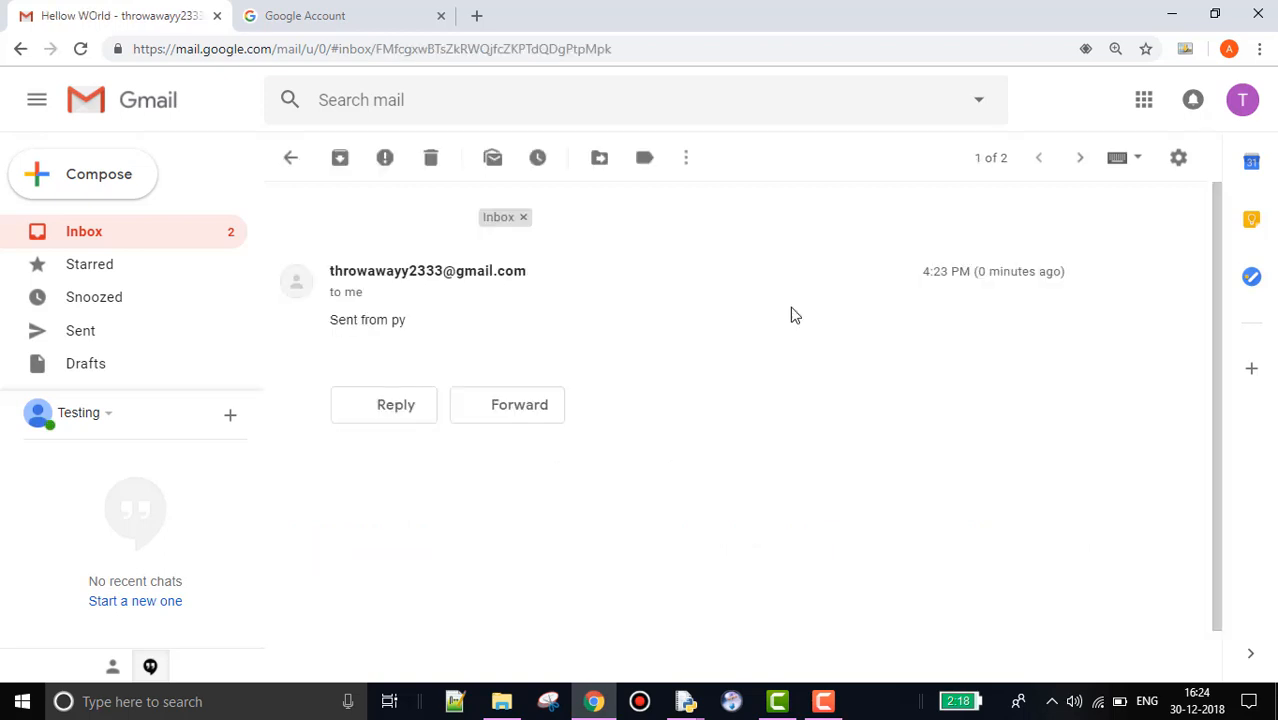